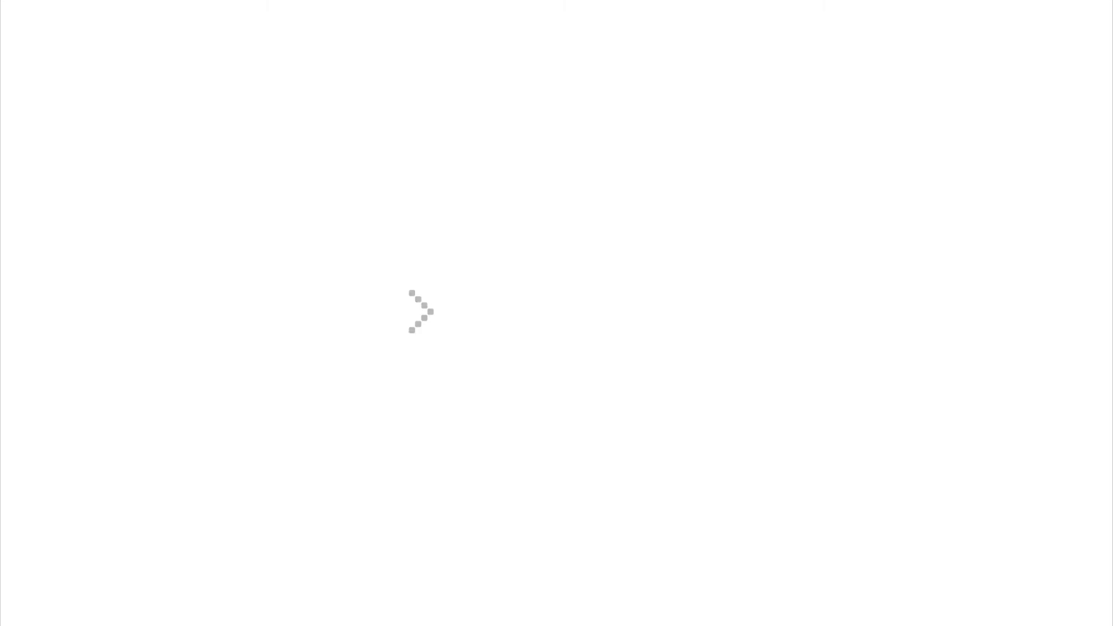
# Step: Launch iA Writer from the launcher into a new document
pyautogui.write('qw')
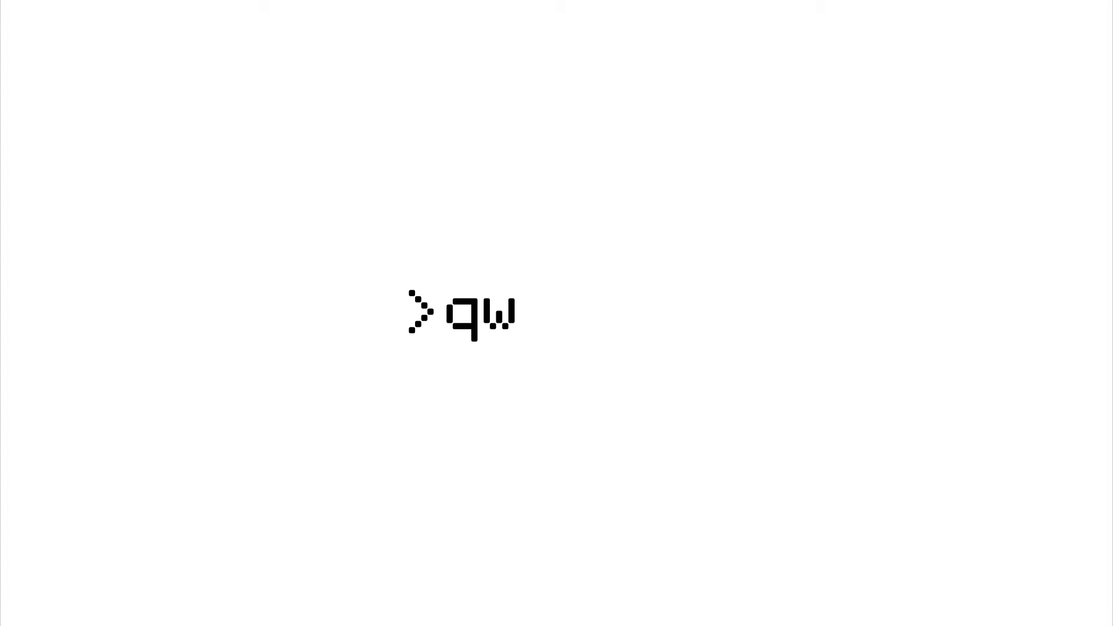
pyautogui.write('ert')
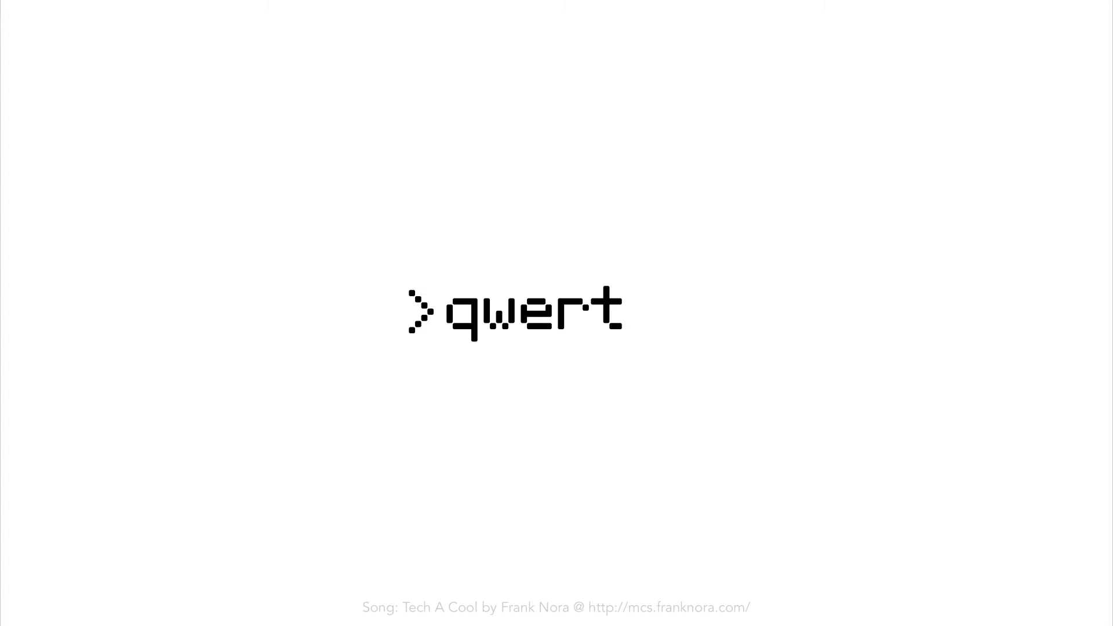
pyautogui.write('dy')
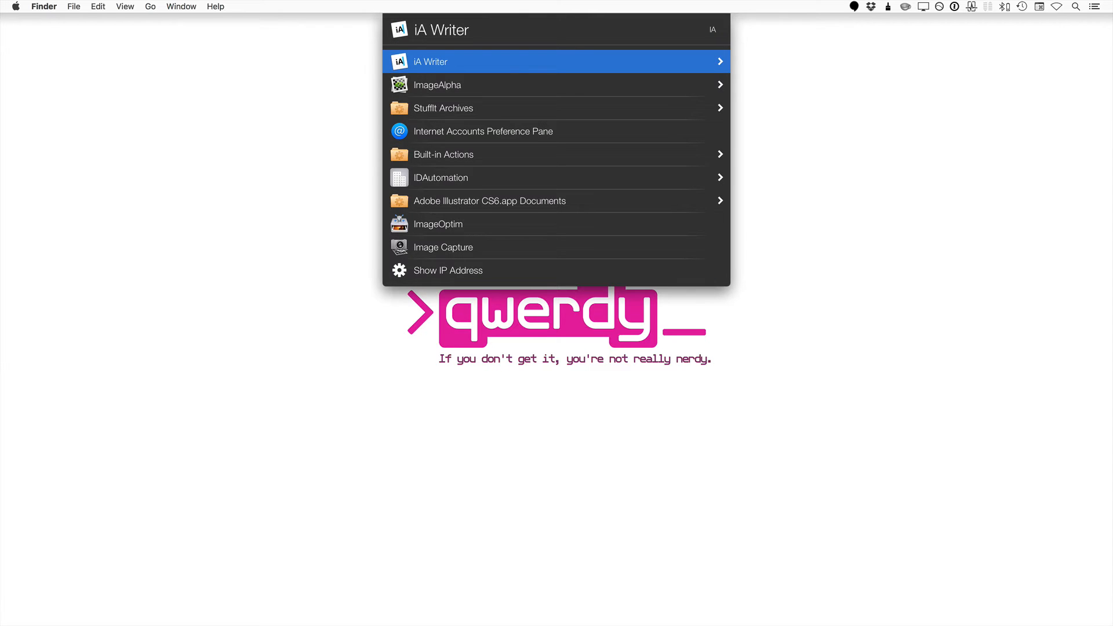
pyautogui.click(430, 62)
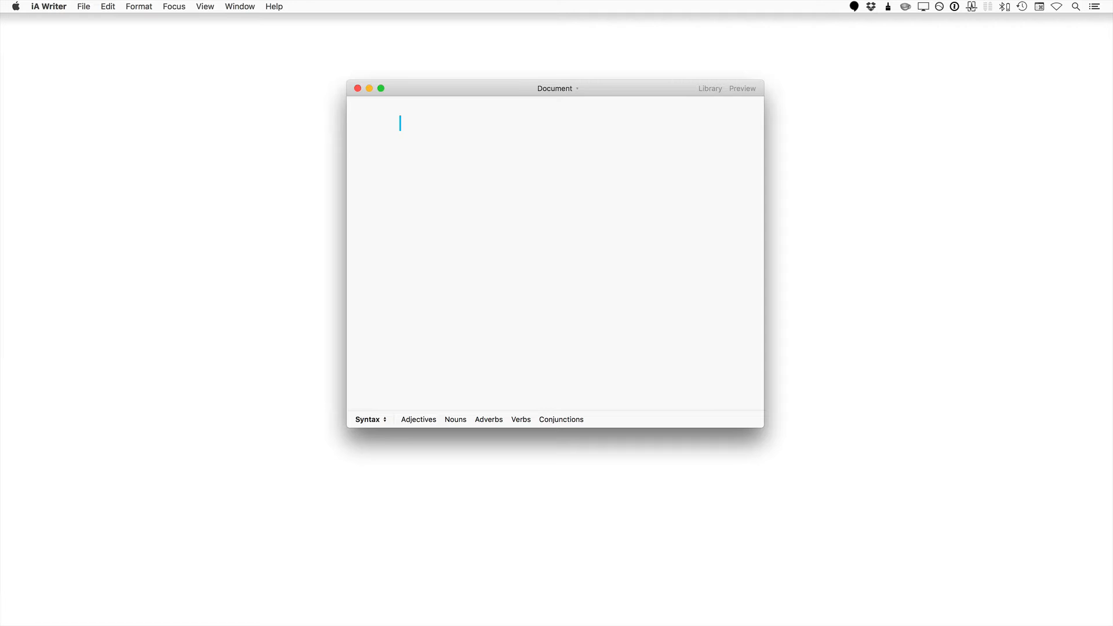
# Step: Write "Compose type stuff here. Blah." and switch to distraction-free full-screen writing
pyautogui.write('Compose')
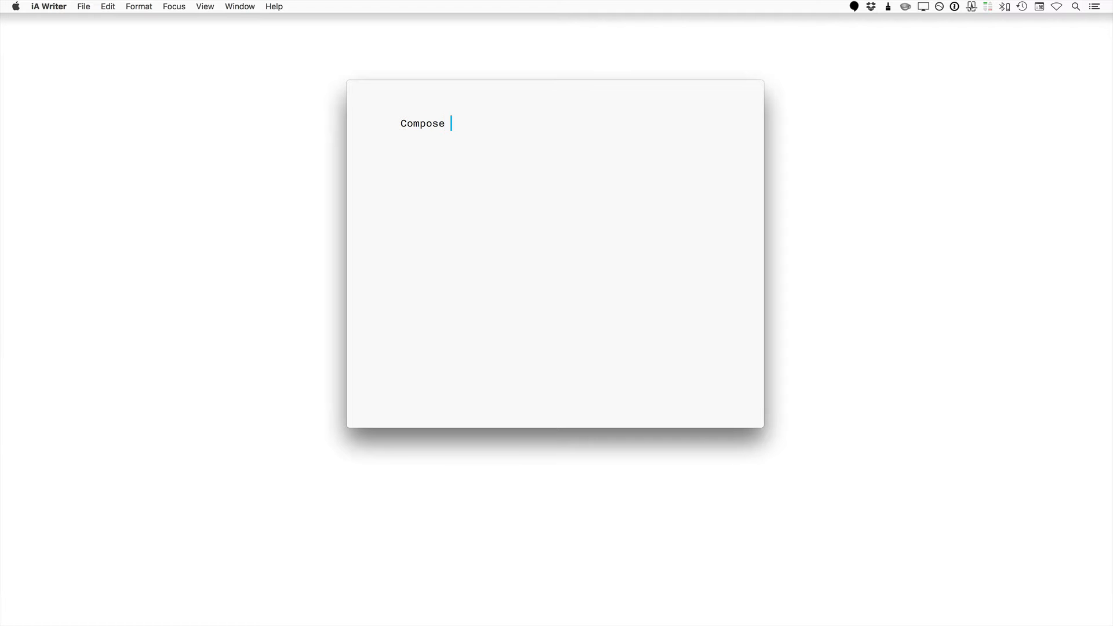
pyautogui.write('type stuff')
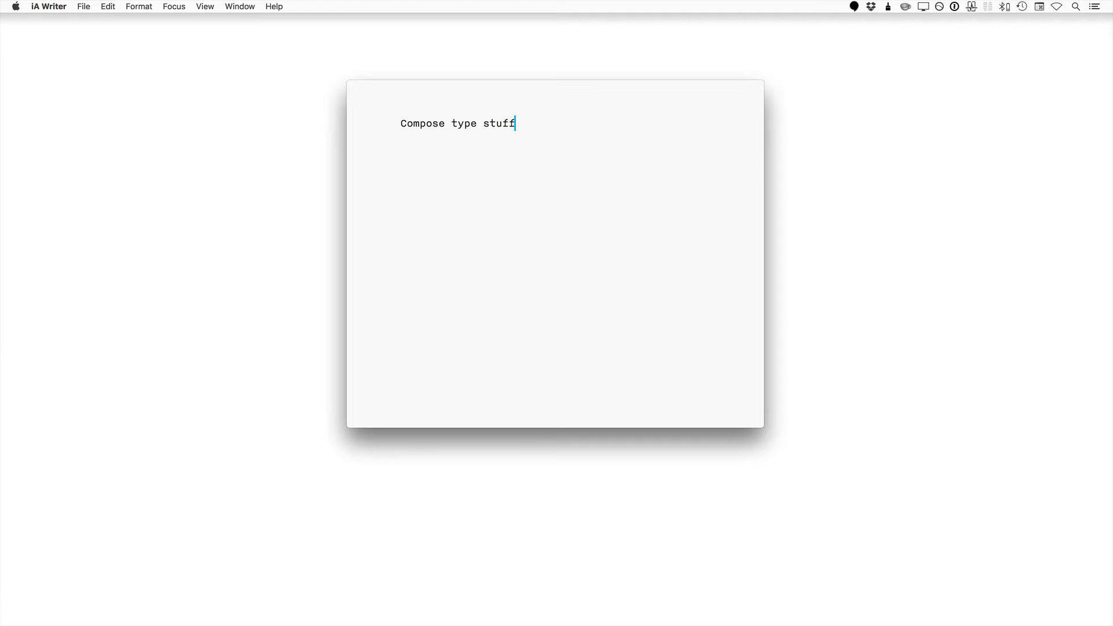
pyautogui.write('here. Blah')
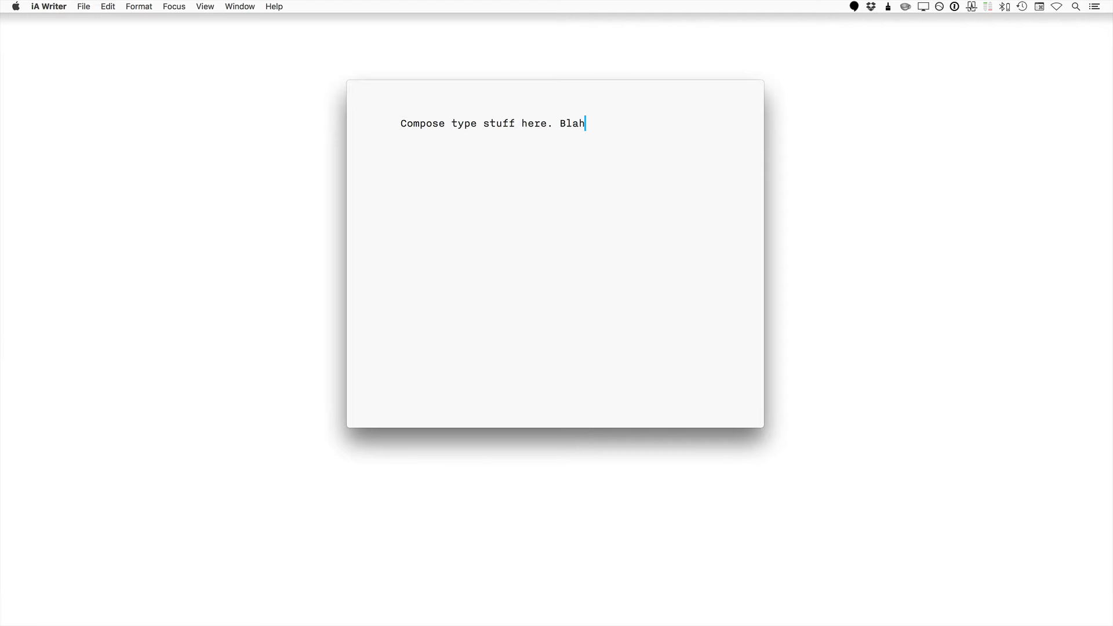
pyautogui.write('.')
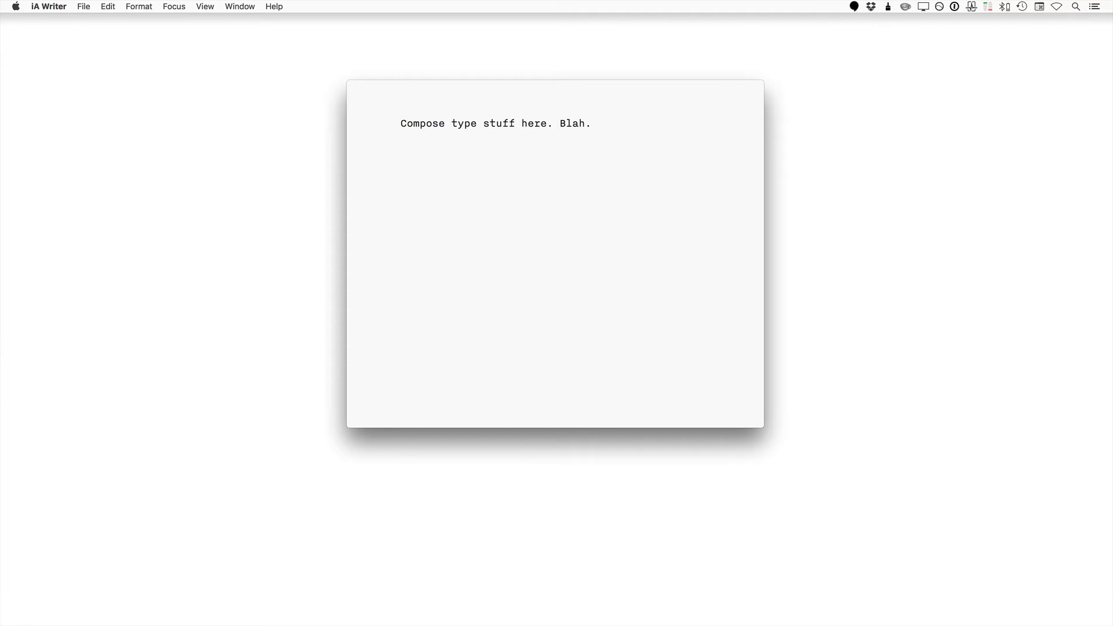
pyautogui.click(590, 123)
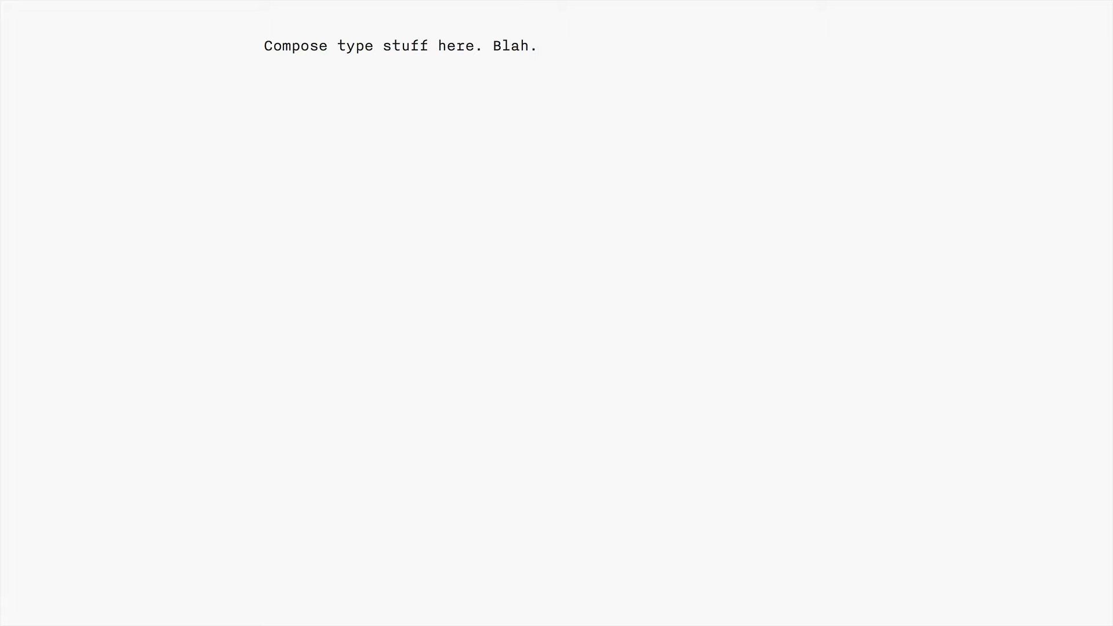
# Step: Leave full-screen writing mode back to a normal window
pyautogui.click(538, 45)
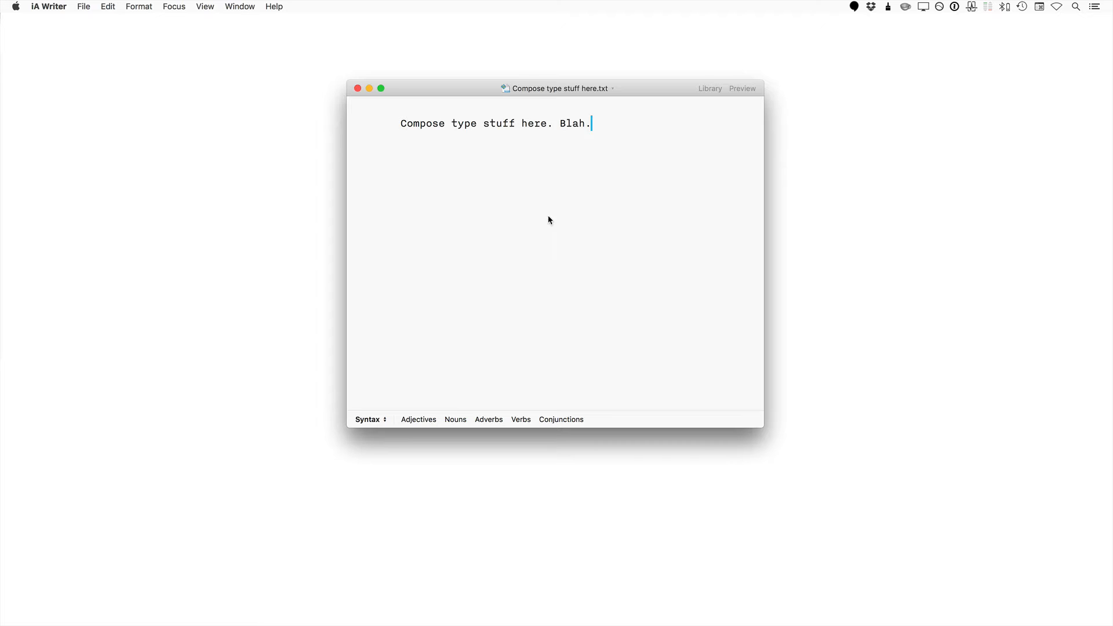
pyautogui.moveTo(538, 138)
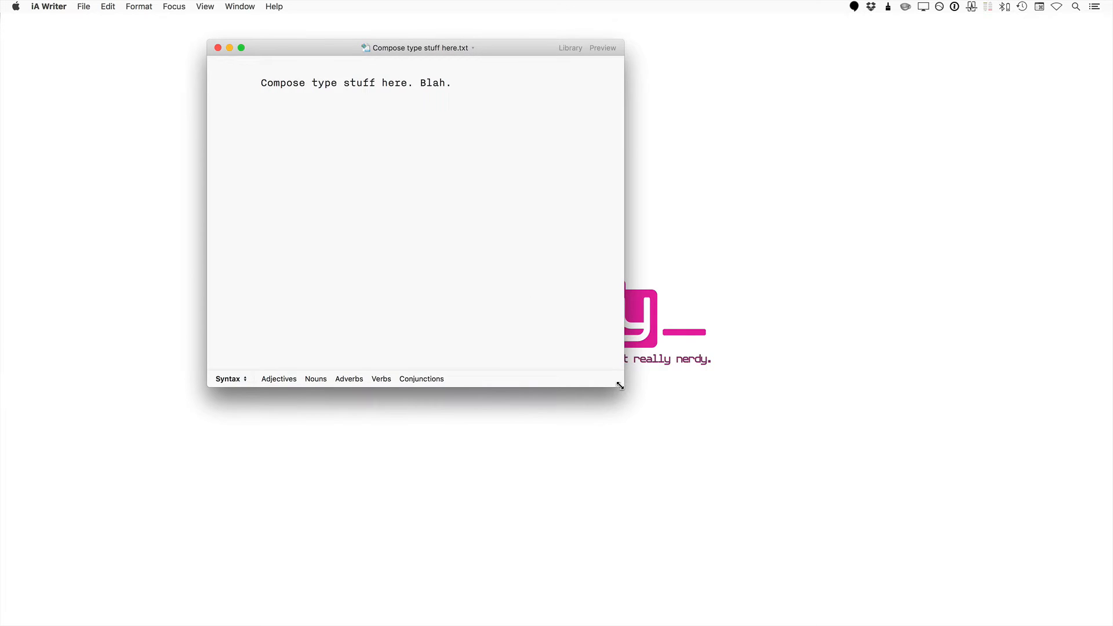
# Step: Enlarge the document window by its corner and bring up the View options
pyautogui.moveTo(618, 385); pyautogui.dragTo(827, 524)
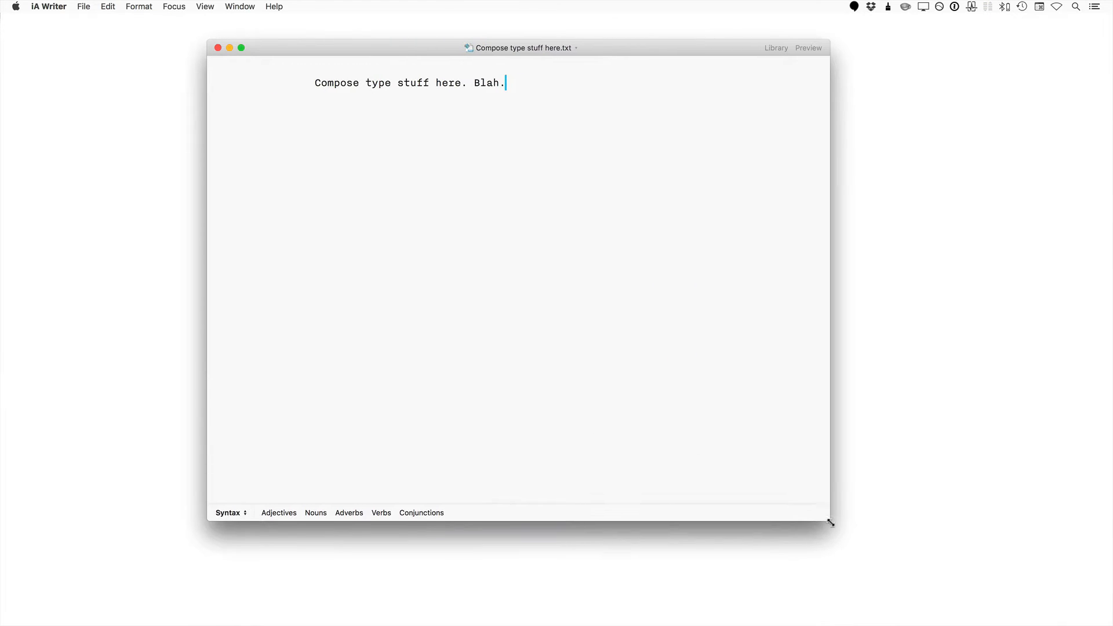
pyautogui.moveTo(828, 523); pyautogui.dragTo(914, 571)
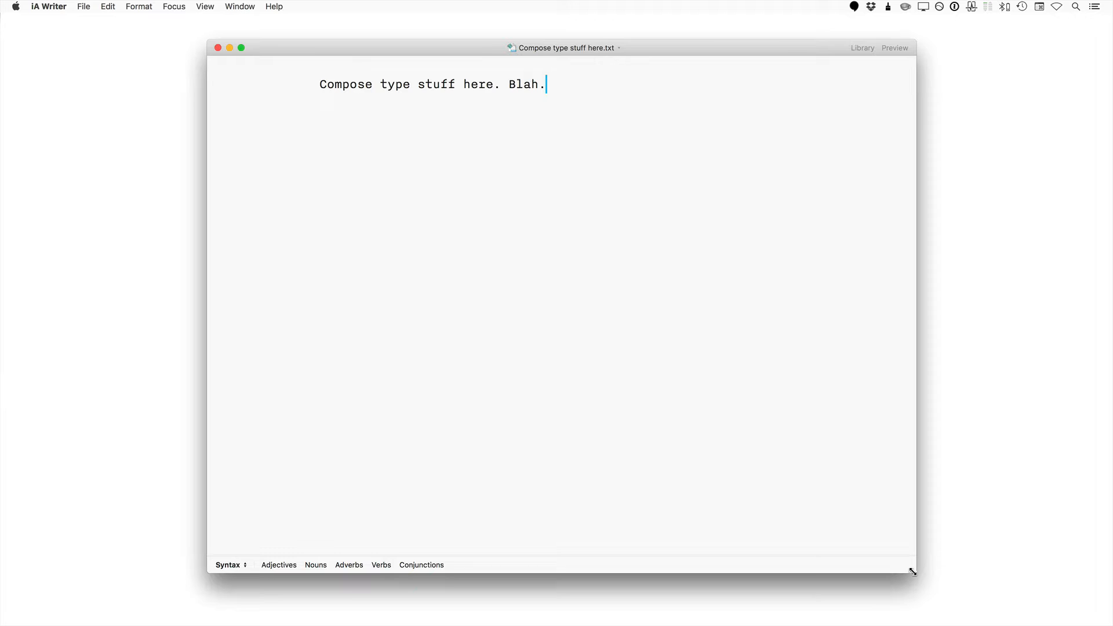
pyautogui.click(206, 7)
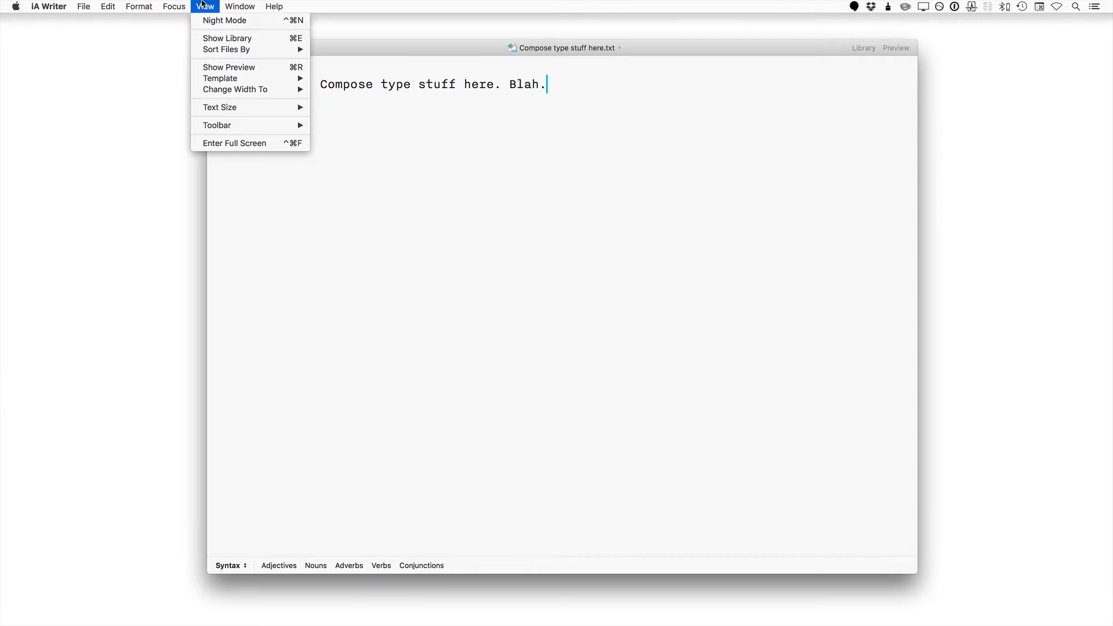
pyautogui.moveTo(219, 106)
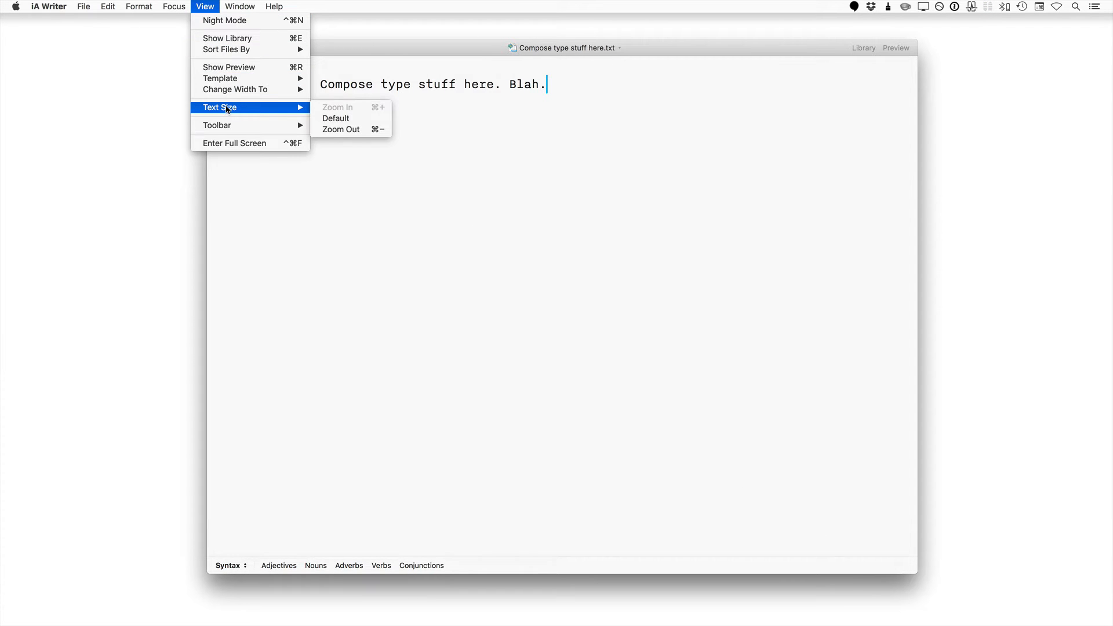
pyautogui.moveTo(361, 110)
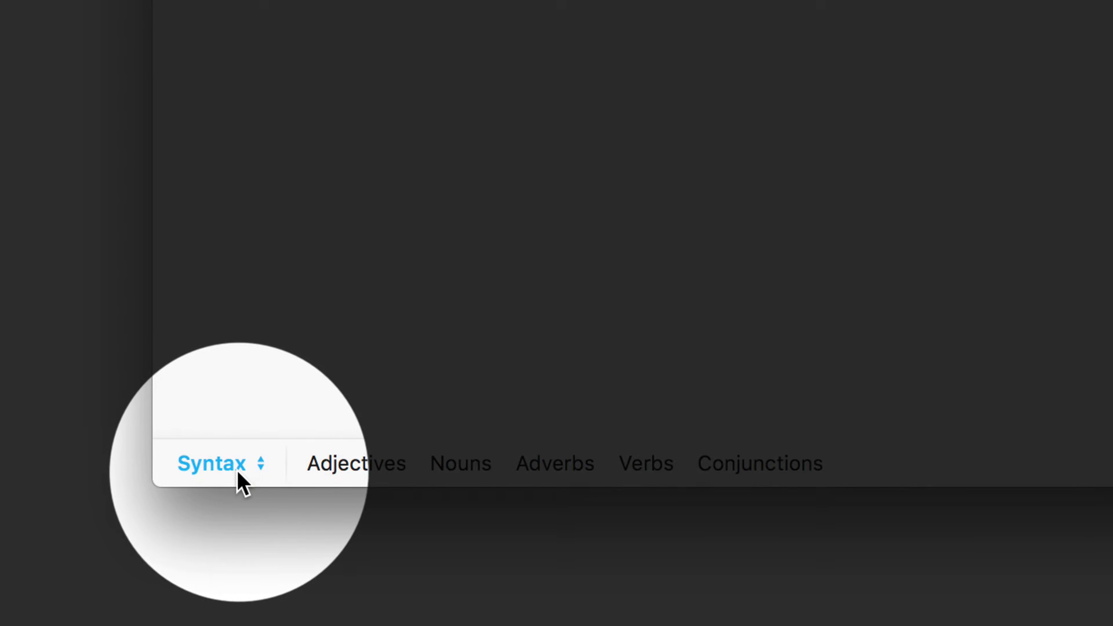
# Step: Switch the bottom bar from Syntax to Stats: 30 characters, 5 words, 2 sentences
pyautogui.click(221, 463)
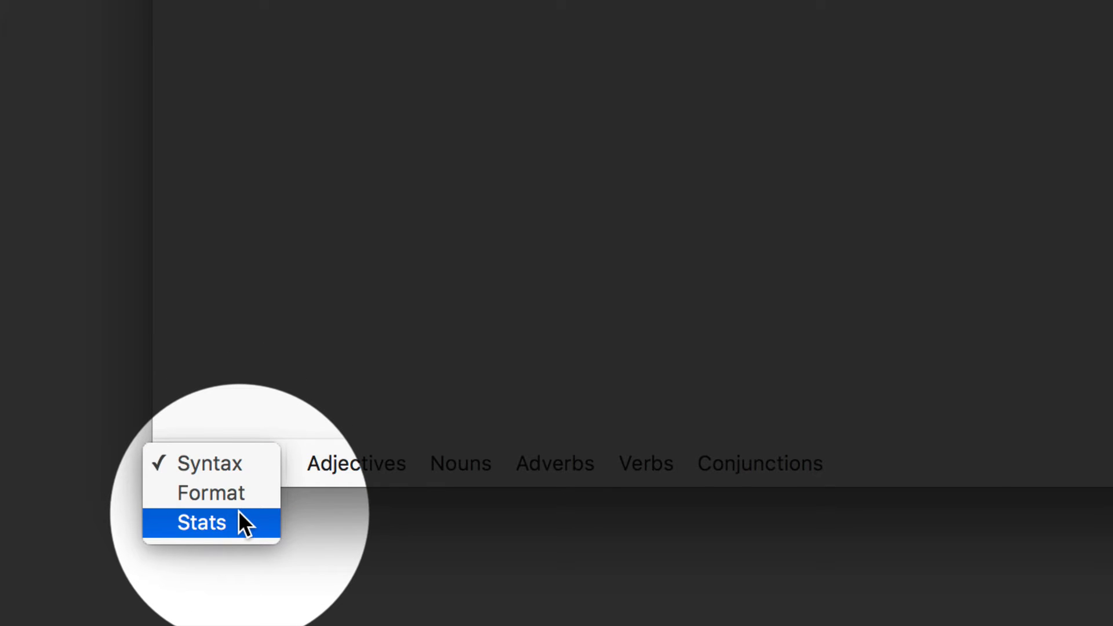
pyautogui.click(200, 523)
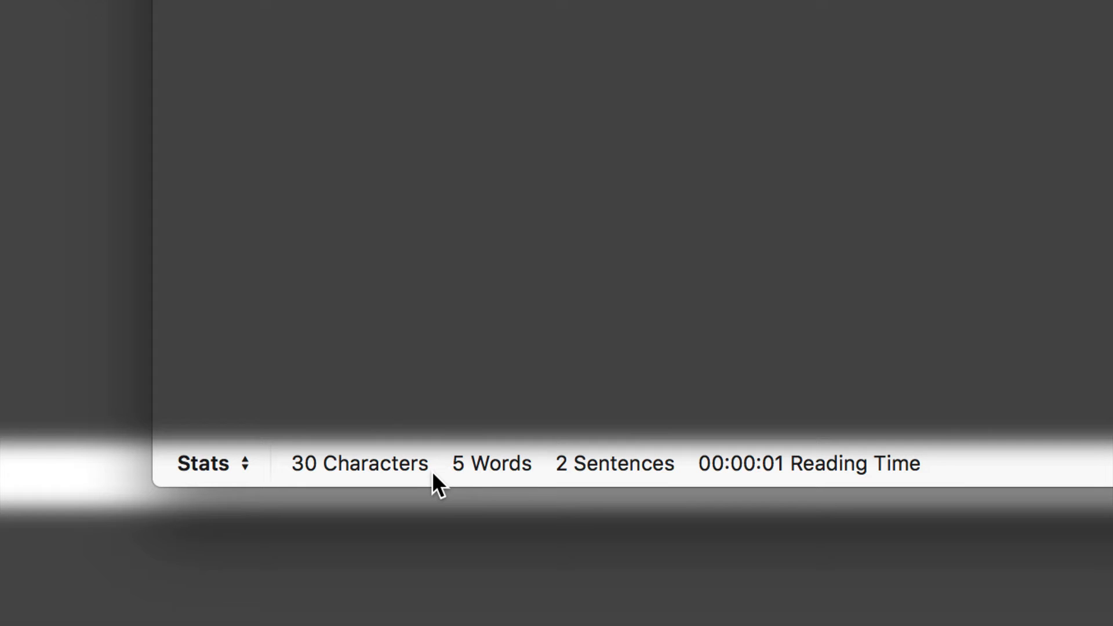
pyautogui.moveTo(541, 482)
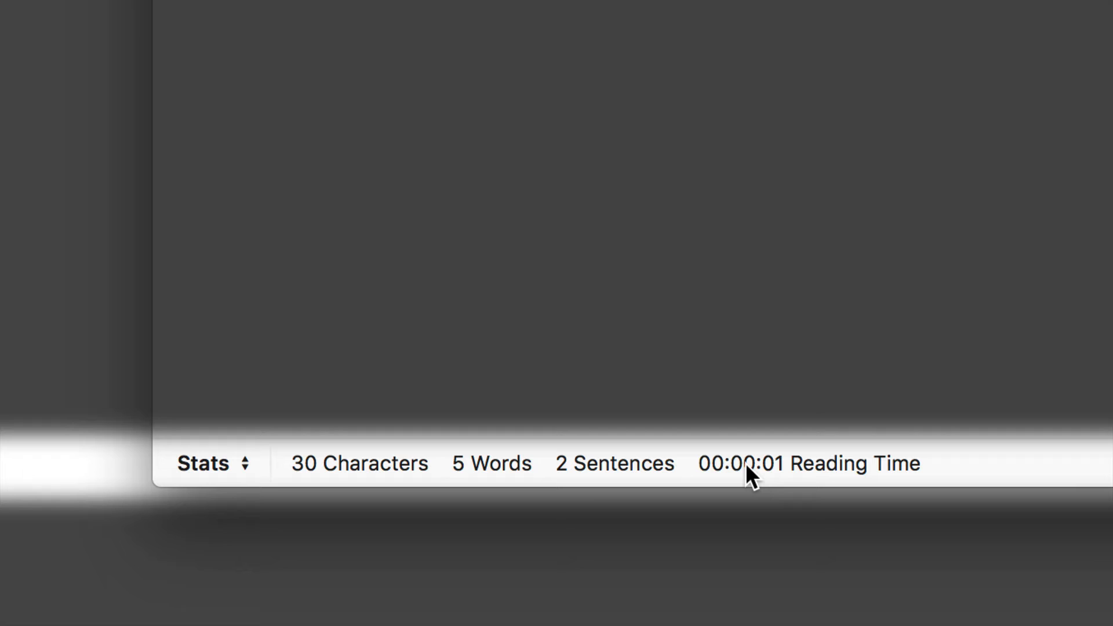
pyautogui.moveTo(671, 478)
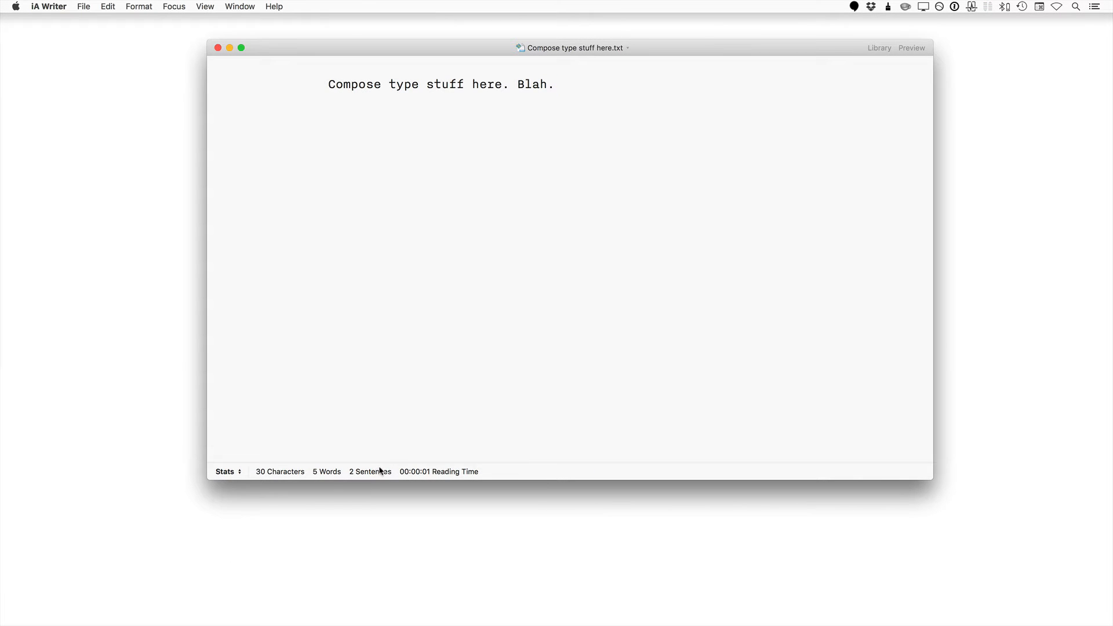
pyautogui.moveTo(359, 467)
pyautogui.write('VIM')
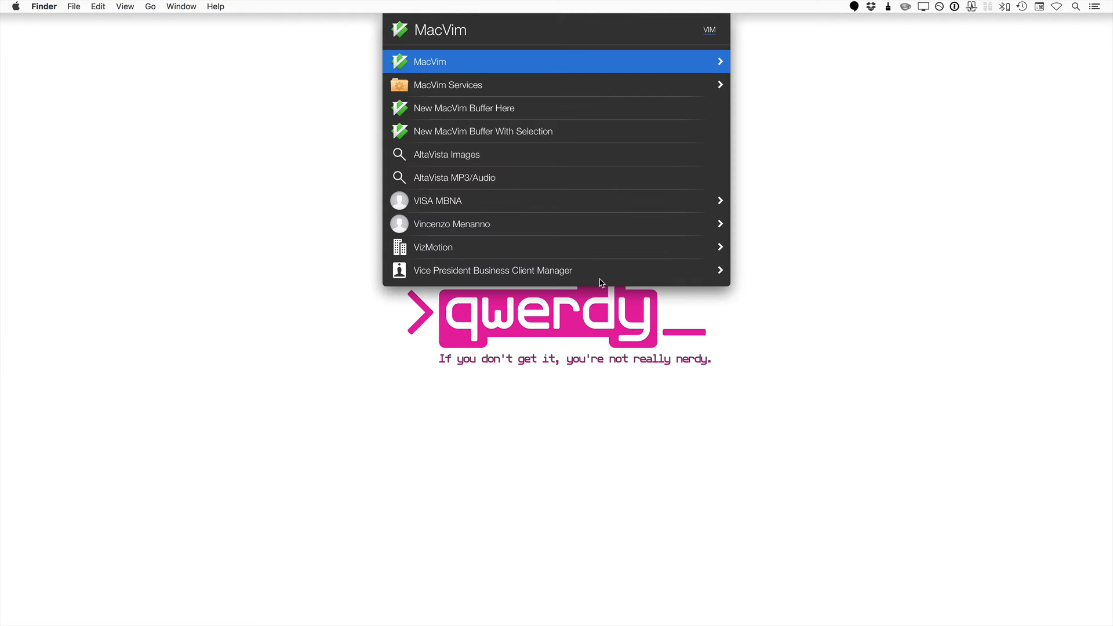
# Step: Launch MacVim to its start screen of recent files and sessions
pyautogui.click(429, 61)
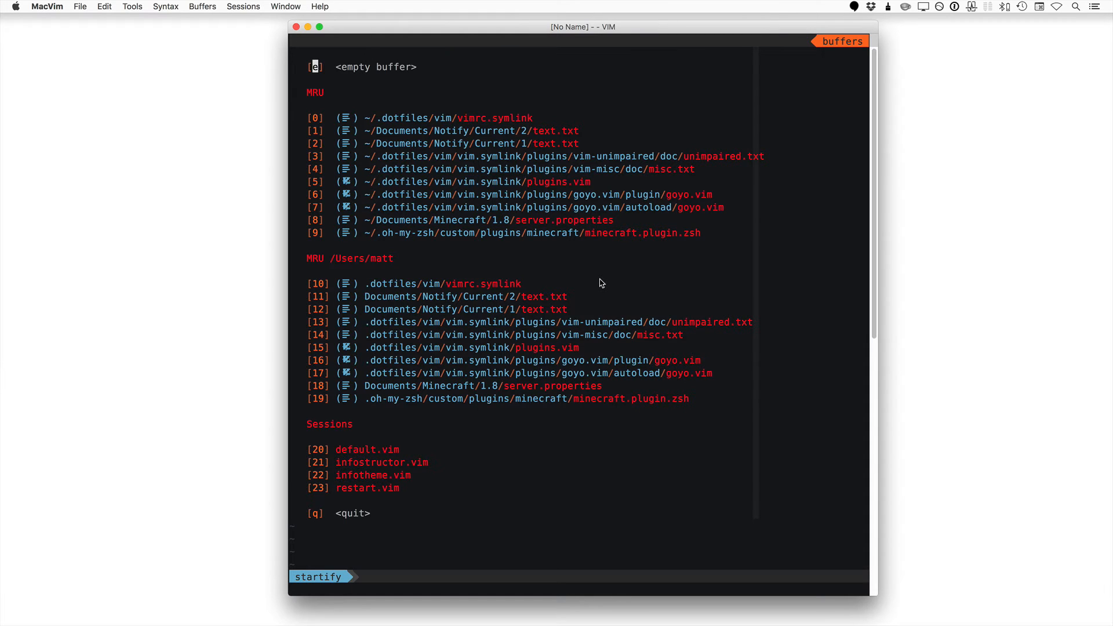
pyautogui.moveTo(475, 413)
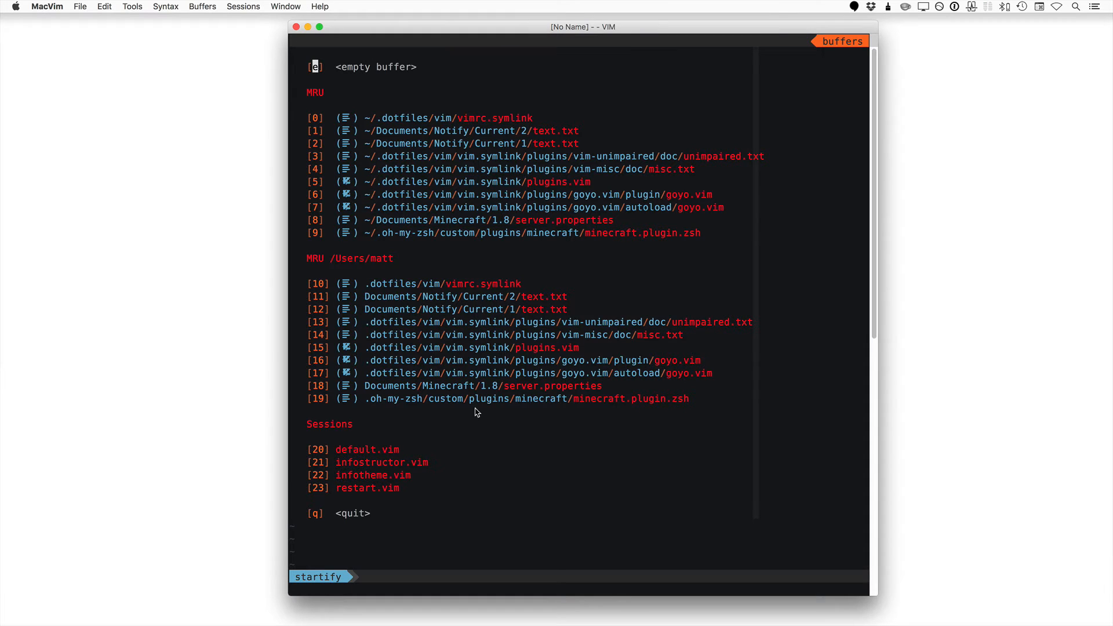
pyautogui.moveTo(684, 267)
pyautogui.write(':e ~/')
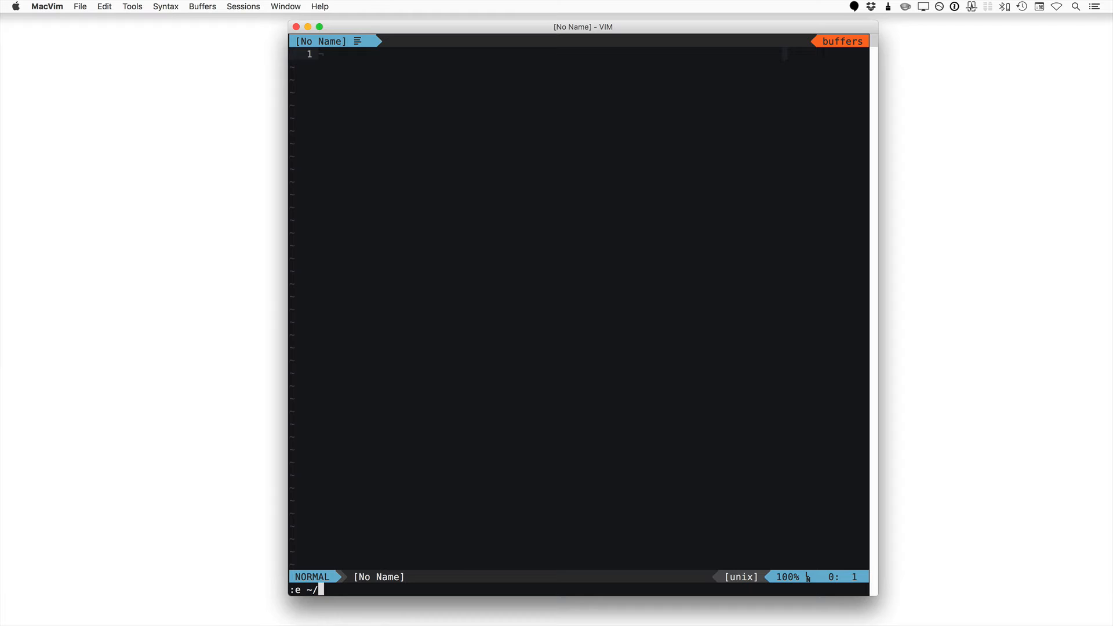
# Step: Edit Desktop/goyo.txt in MacVim
pyautogui.write('Desktop/go')
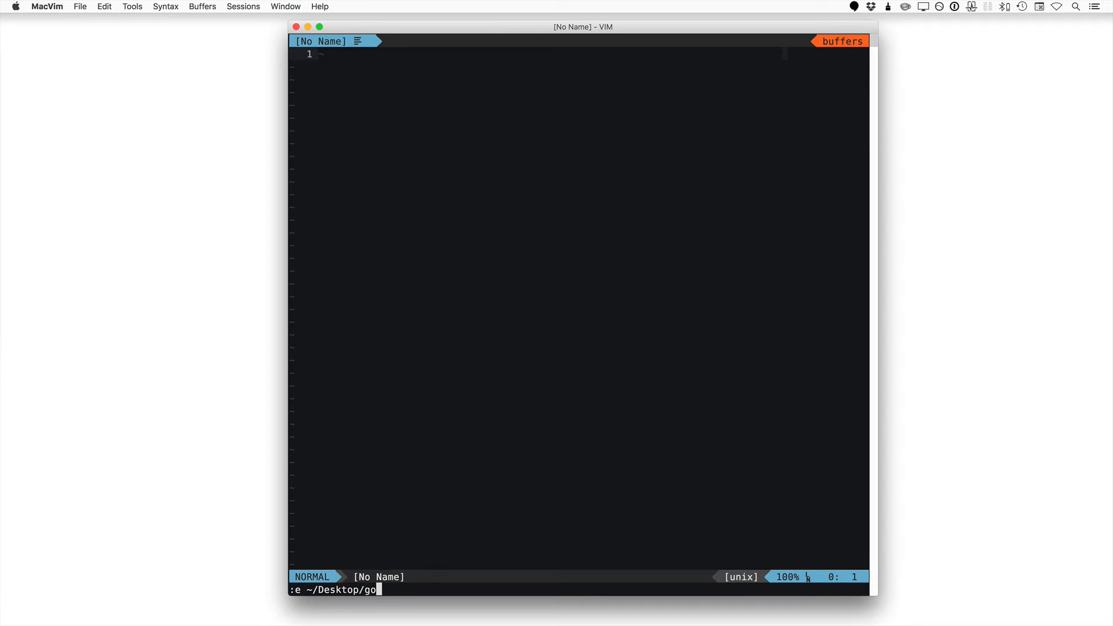
pyautogui.write('yo.txt')
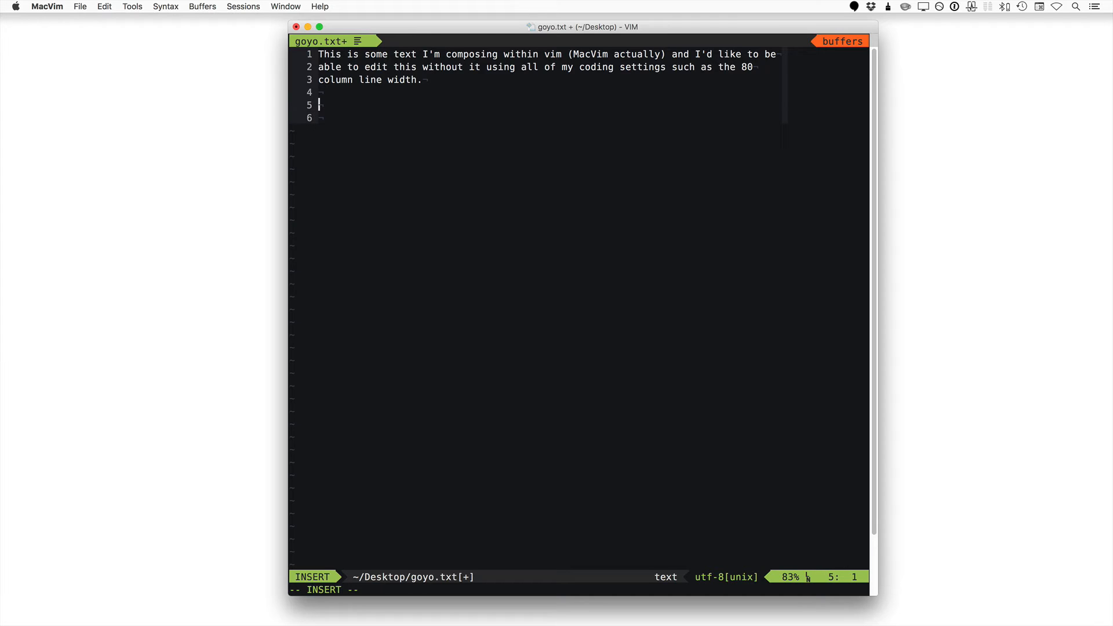
# Step: Add gibberish test typing (asdflk ald fklasdj fa, asdf asdf df, fff) running onto a seventh line
pyautogui.write('asdflk ald fklasdj fadlskf sadljf aldksfk asdlfkjasd flasdkfja sdlkjf asdkf')
pyautogui.click(547, 117)
pyautogui.write('jalsdjf aldjksf ladjksf kajsdfkl jasdkfjl akdsjf askdjf asjdf')
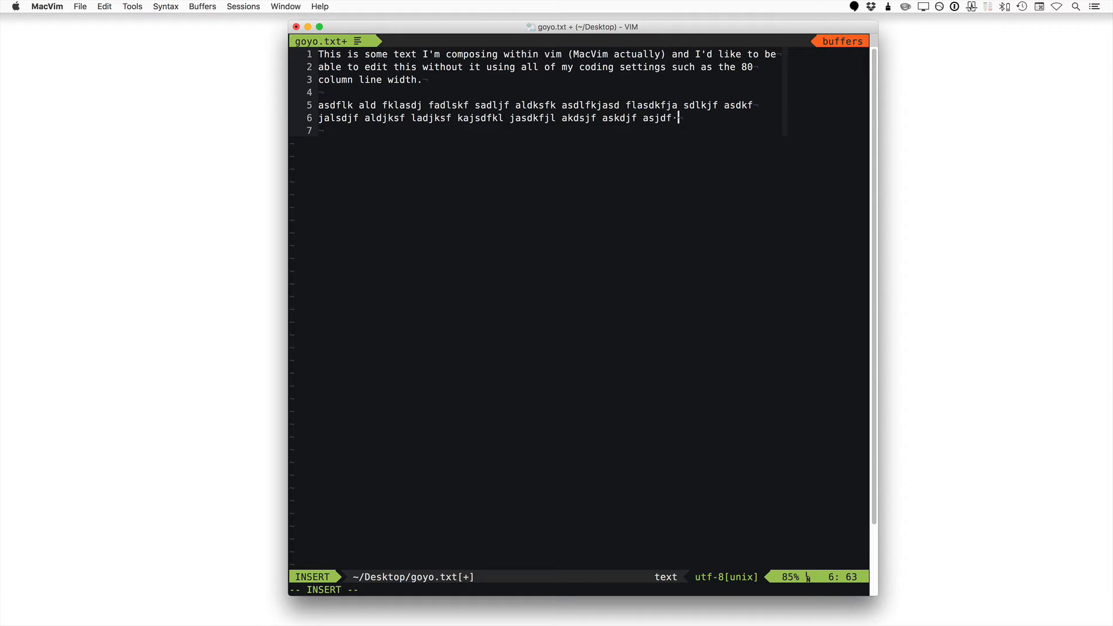
pyautogui.write('asdf asdf df')
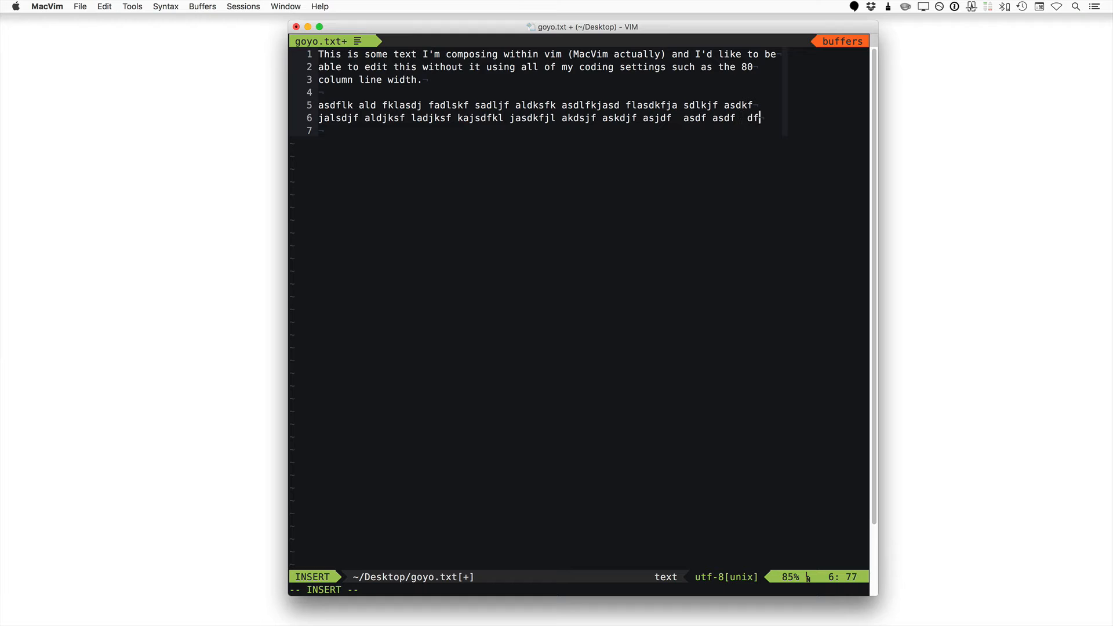
pyautogui.write('fff')
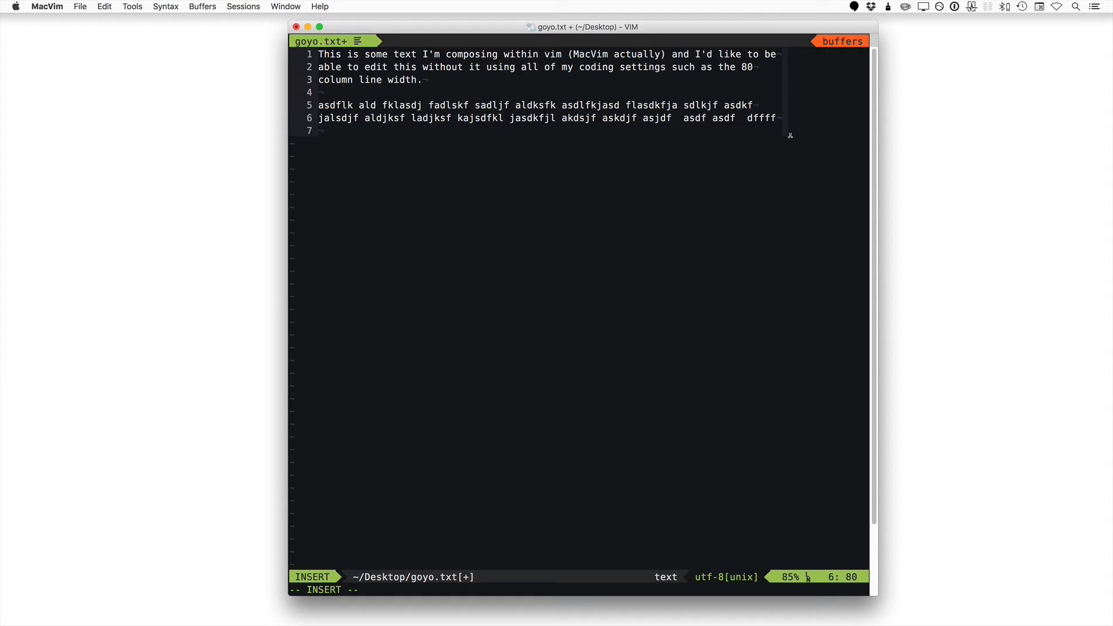
pyautogui.write('dffffdf')
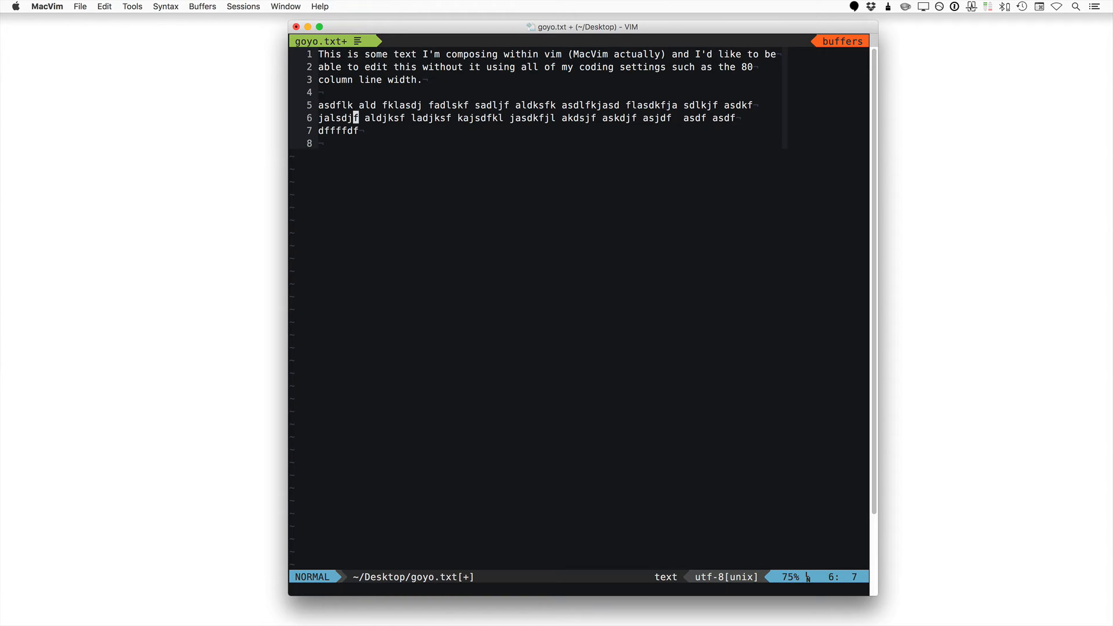
# Step: Join each paragraph into one long line and enable soft wrapping with :set linebreak
pyautogui.press('J')
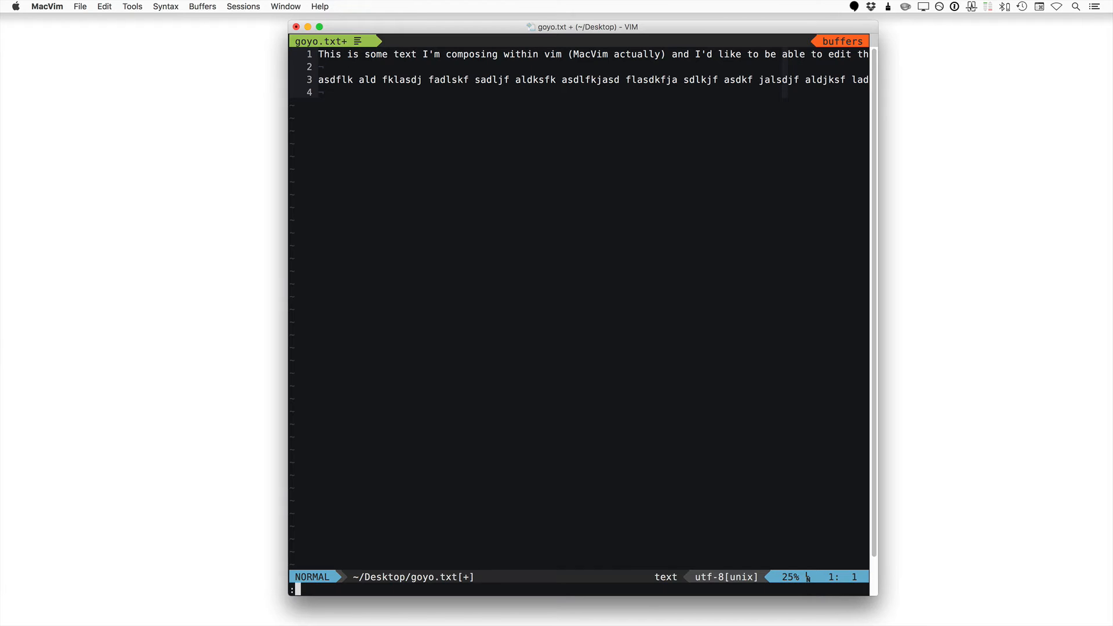
pyautogui.write(':set')
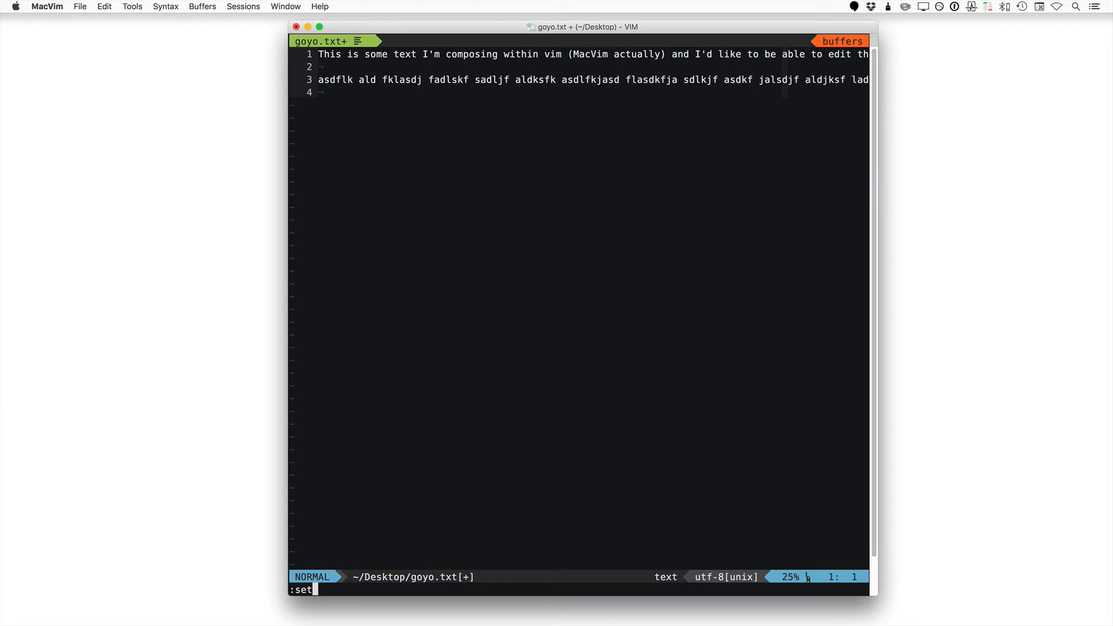
pyautogui.write('linebrea')
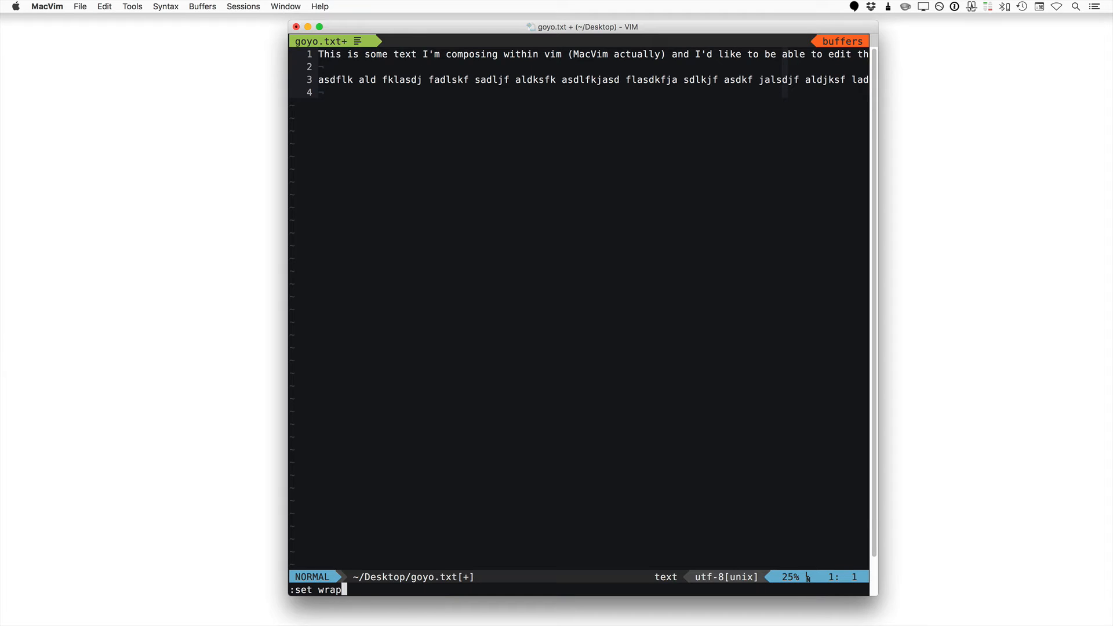
pyautogui.press('Return')
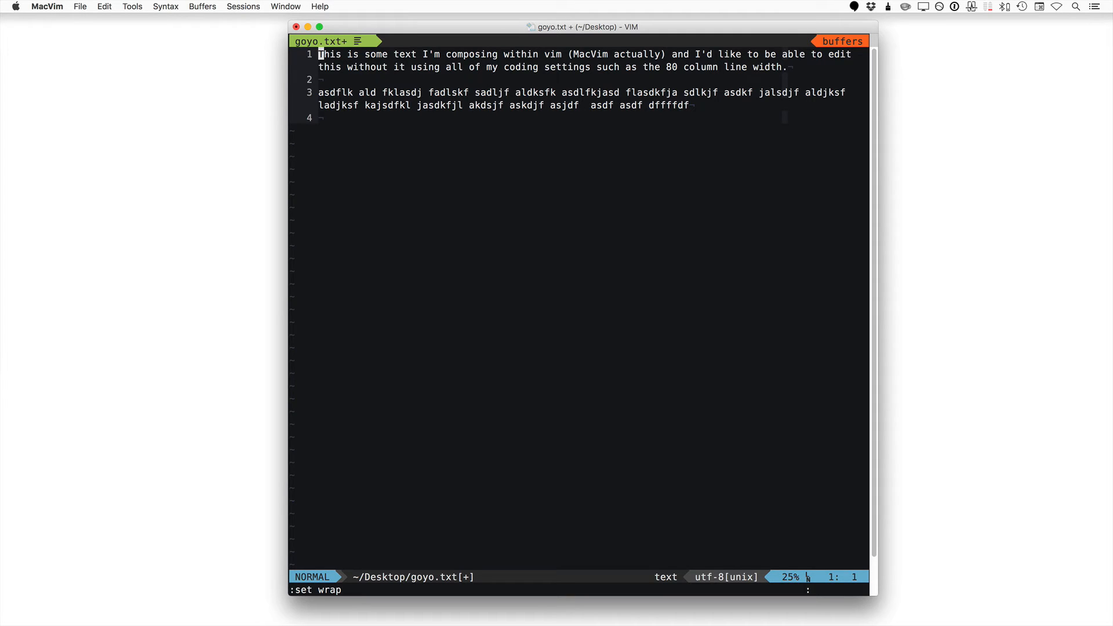
pyautogui.write('Go')
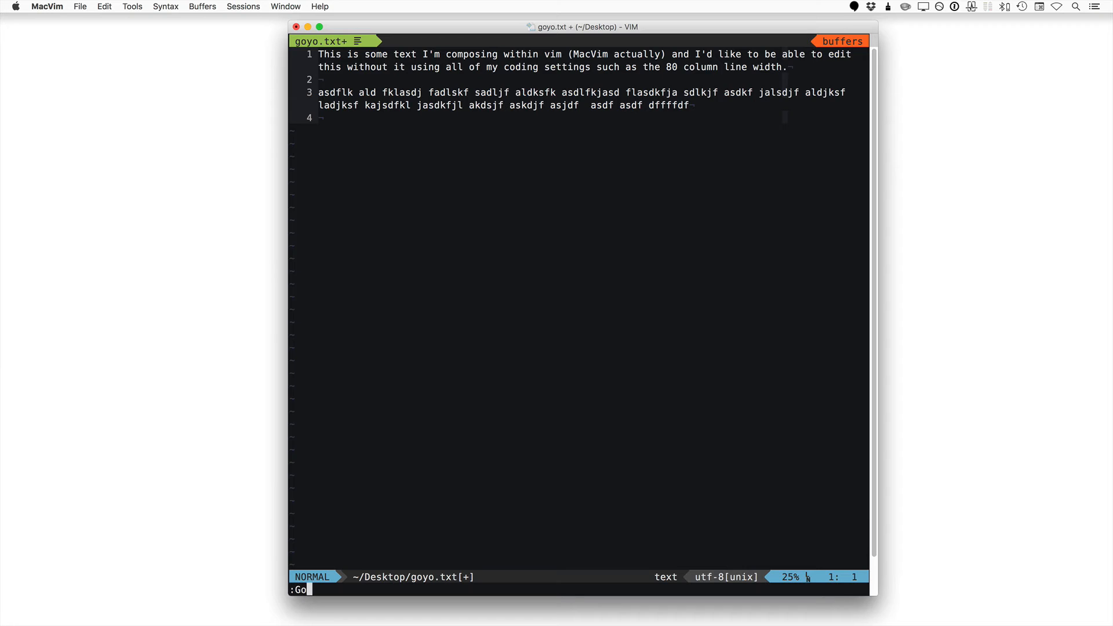
# Step: Turn on distraction-free Goyo mode for goyo.txt
pyautogui.press('Return')
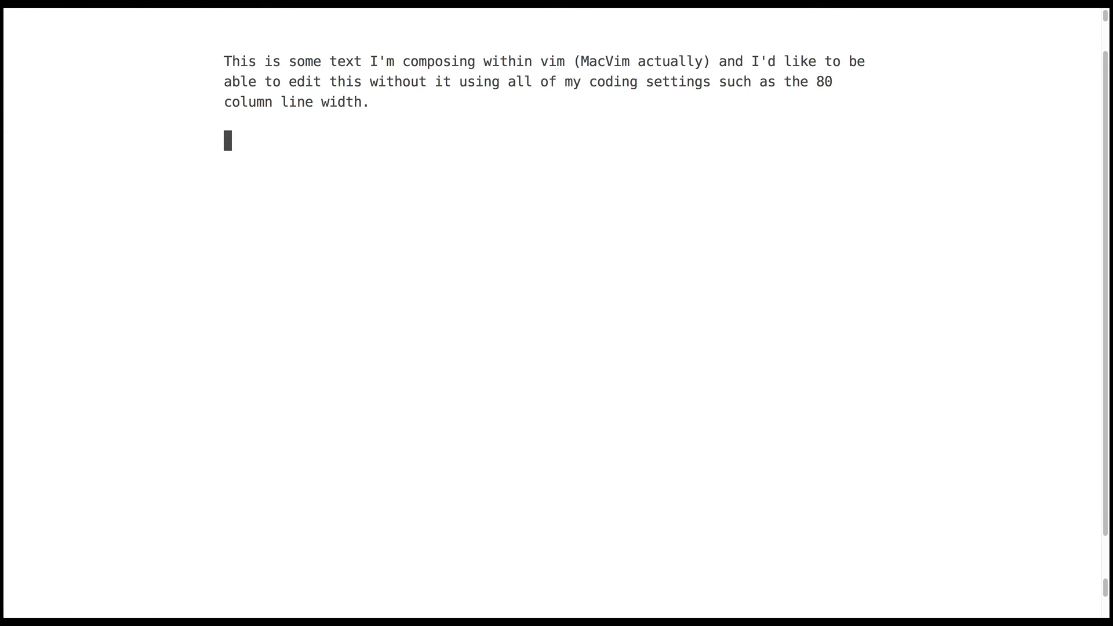
# Step: End goyo.txt with "All of my composing." and run :Goyo to exit the mode
pyautogui.write('Alll')
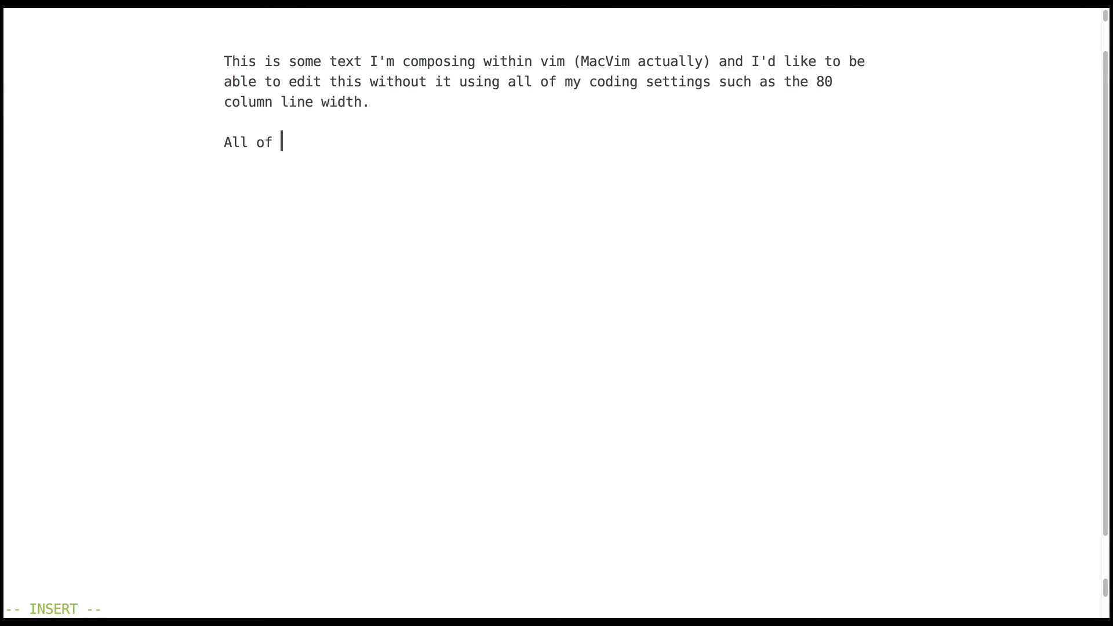
pyautogui.write('my compos')
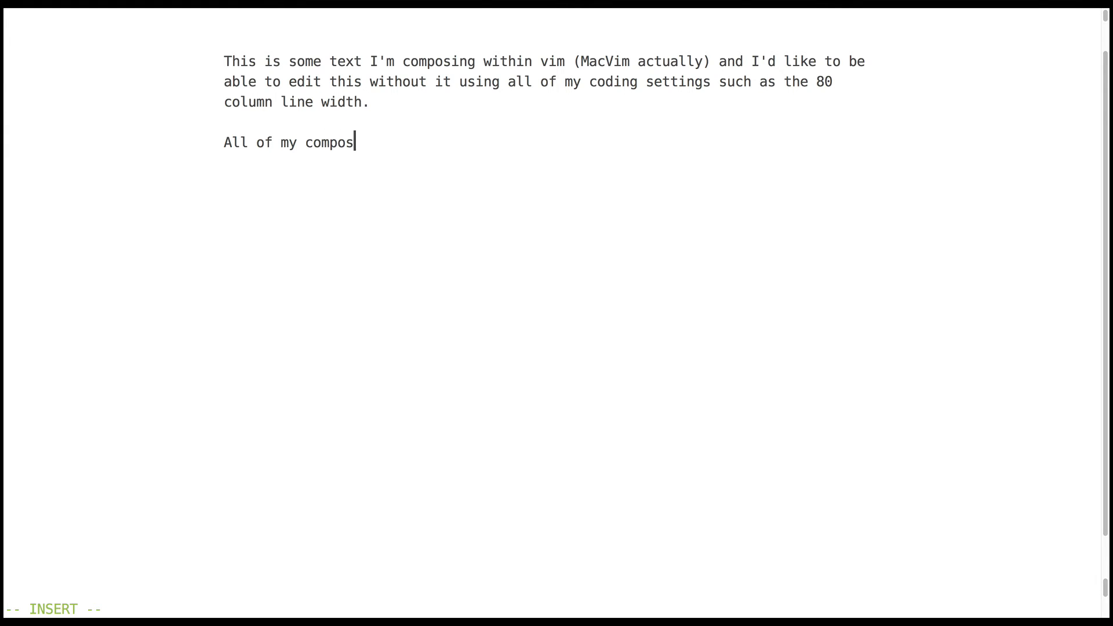
pyautogui.write('ing.')
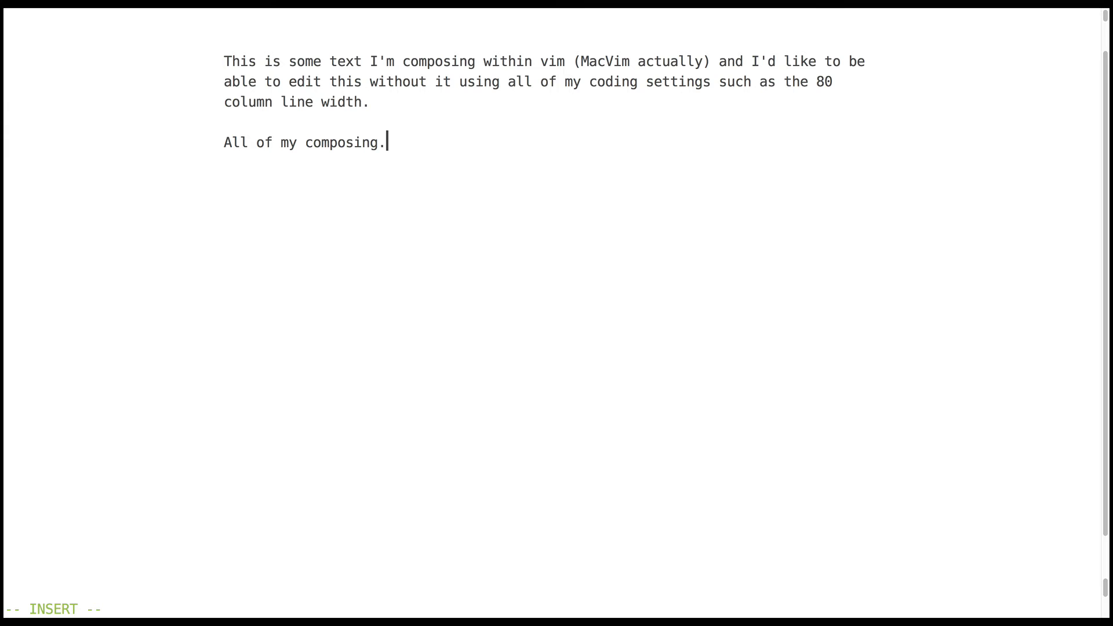
pyautogui.press('Escape')
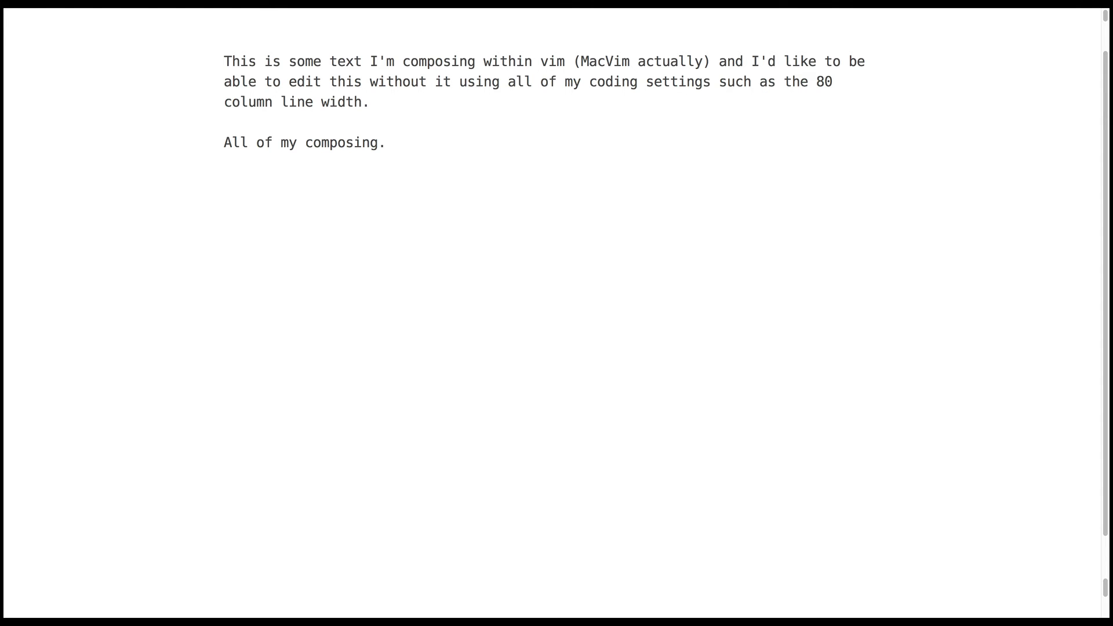
pyautogui.write(':Goy')
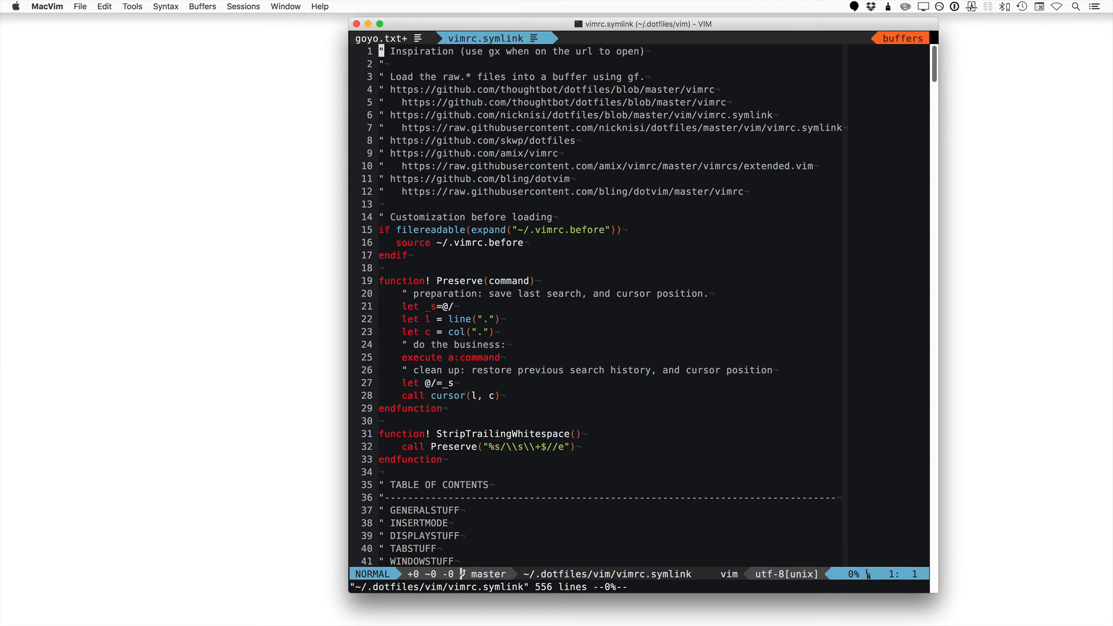
# Step: Jump to the vimrc's Goyo section and change goyo_width from 80 to 40
pyautogui.press('G')
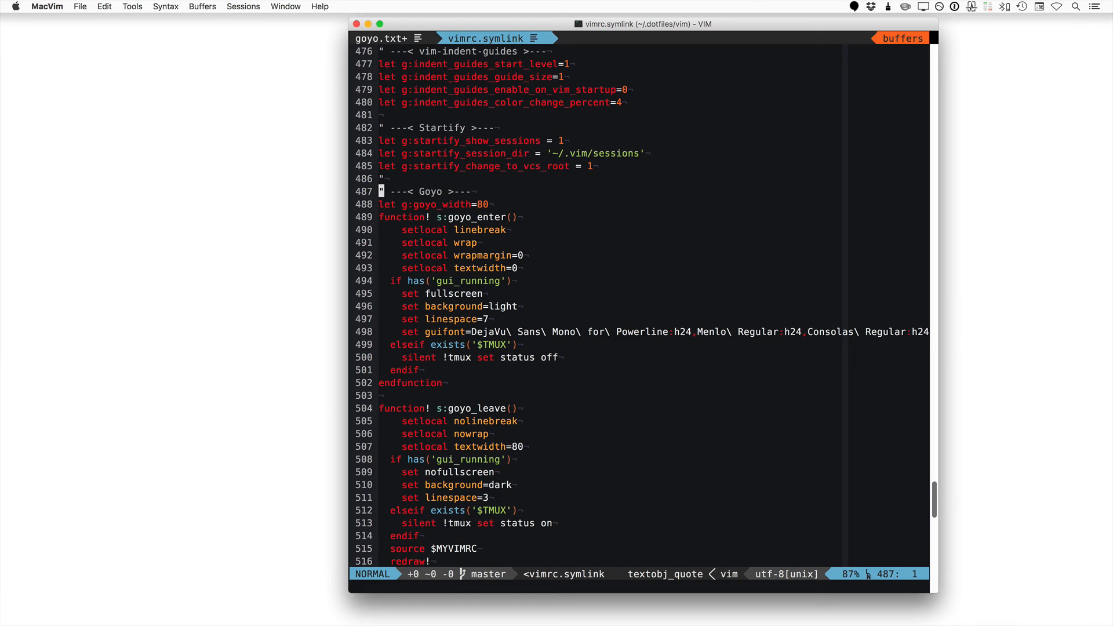
pyautogui.press('V')
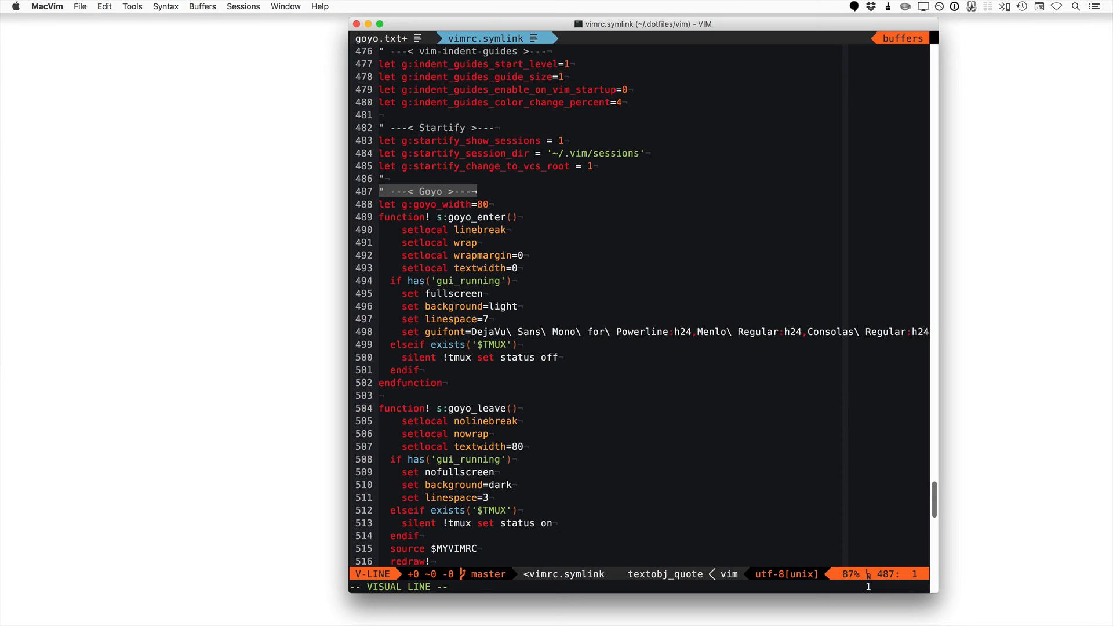
pyautogui.press('Escape')
pyautogui.write('4')
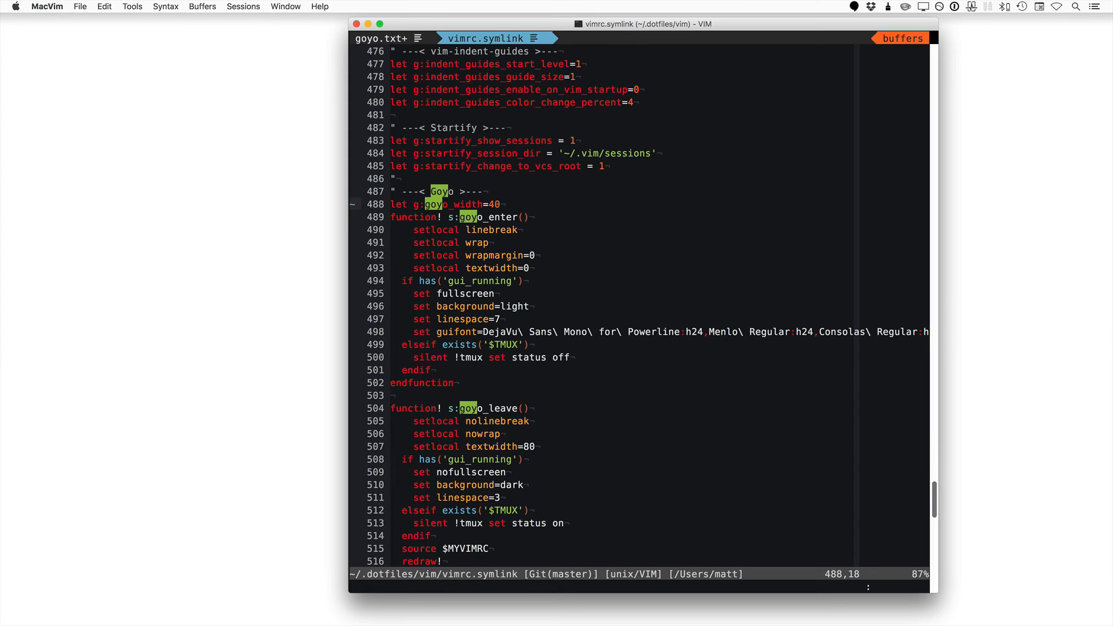
pyautogui.write(':Goyo')
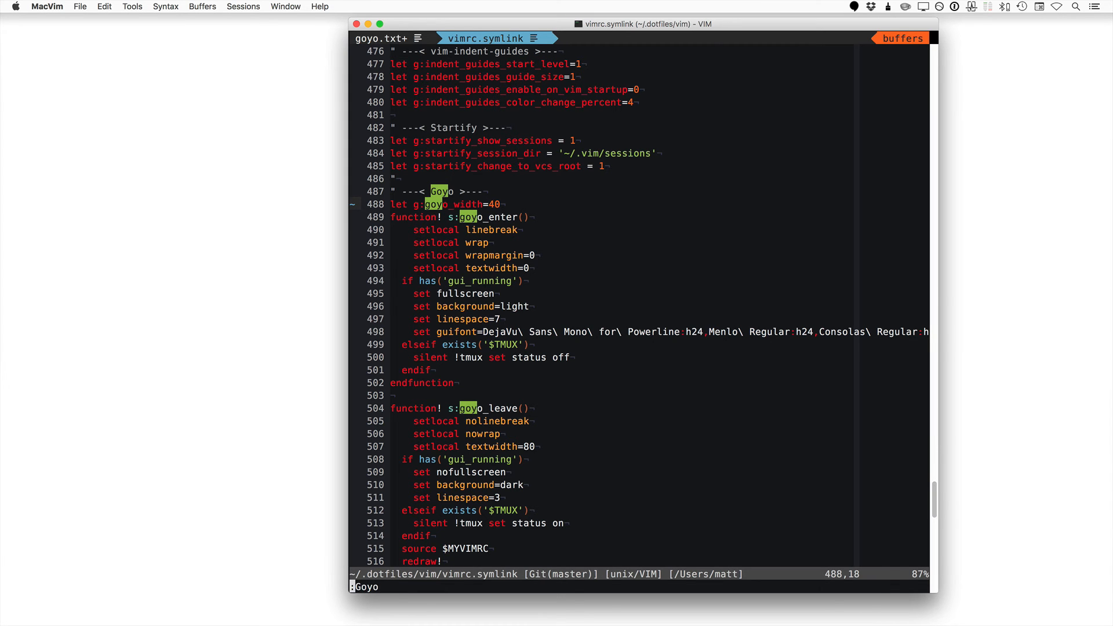
pyautogui.press('Return')
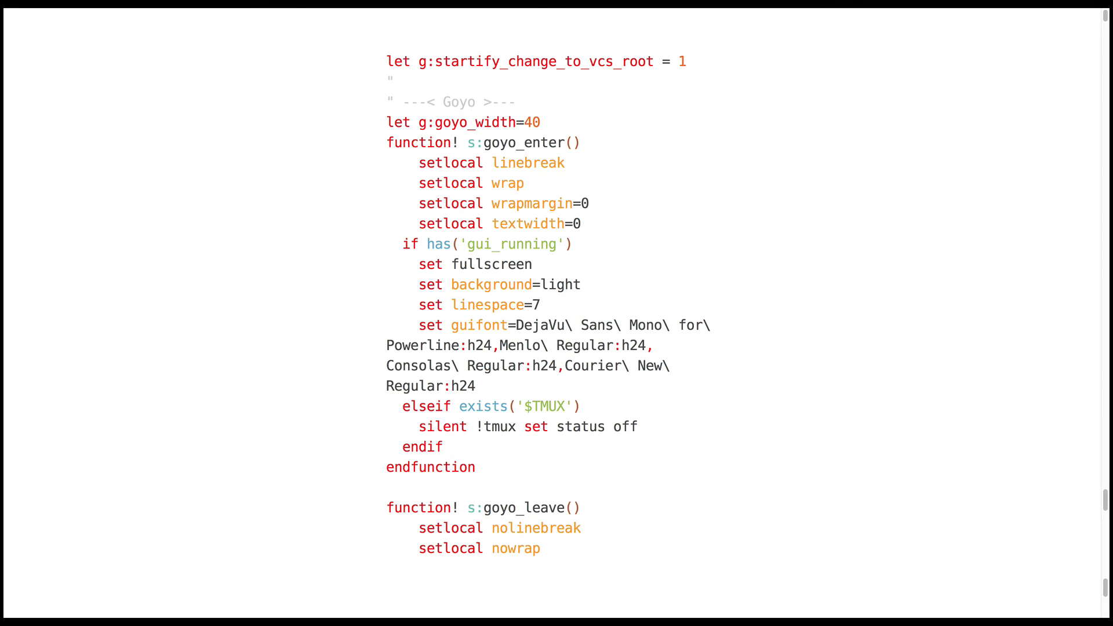
pyautogui.write('Go')
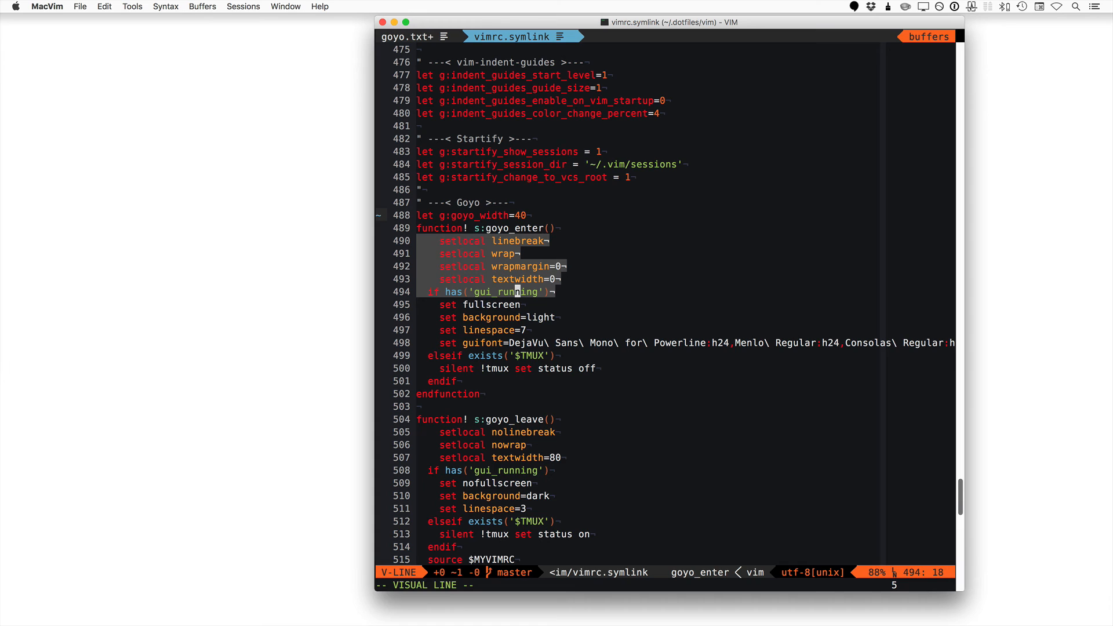
# Step: Leave the line selection in the vimrc and switch to the goyo.txt buffer
pyautogui.press('Escape')
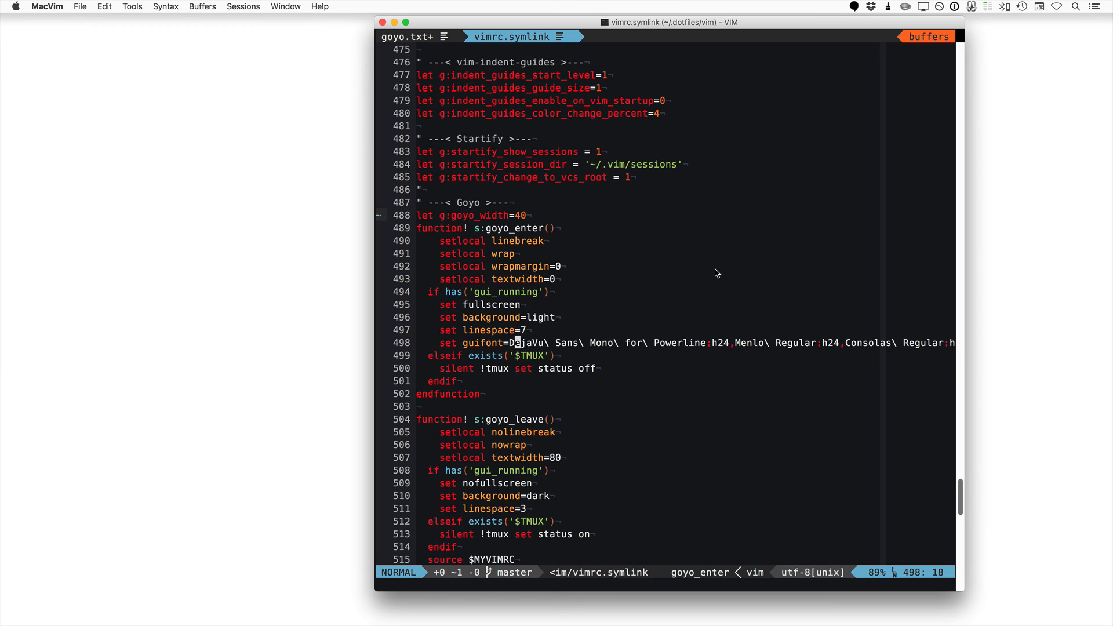
pyautogui.press(':')
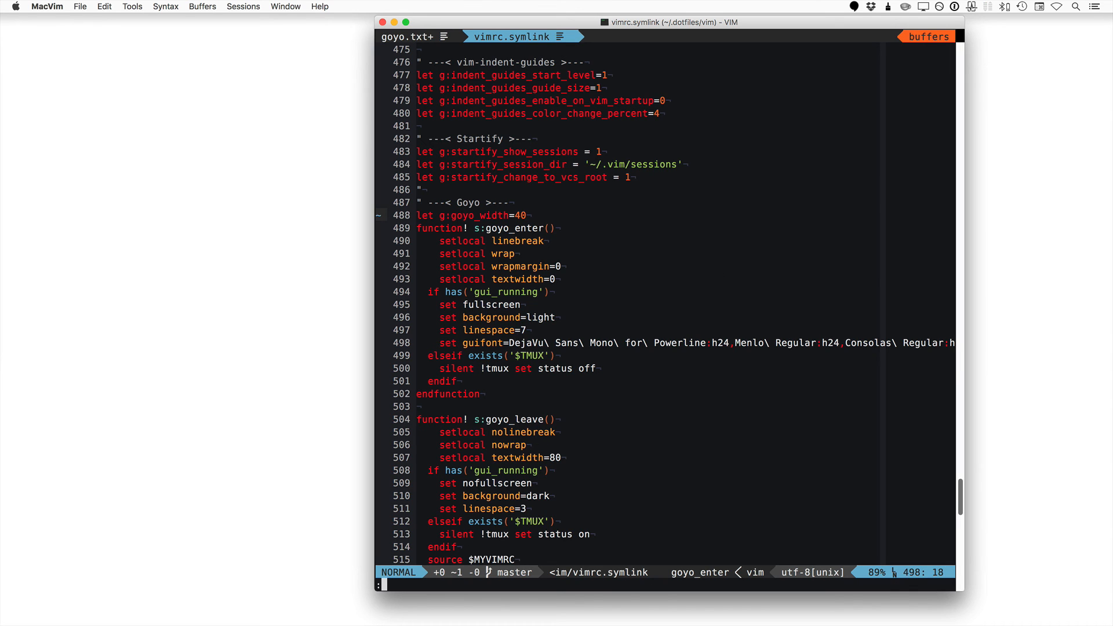
pyautogui.click(404, 36)
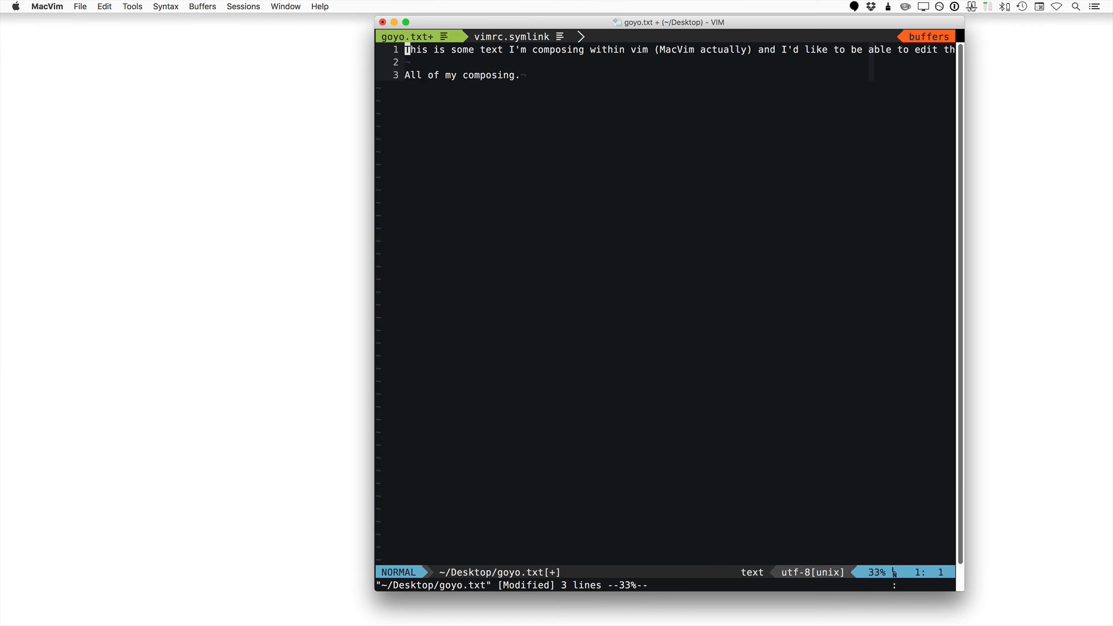
# Step: View goyo.txt in :Goyo mode at 40 columns, then exit with :Goyo! back to the vimrc
pyautogui.write(':Goyo')
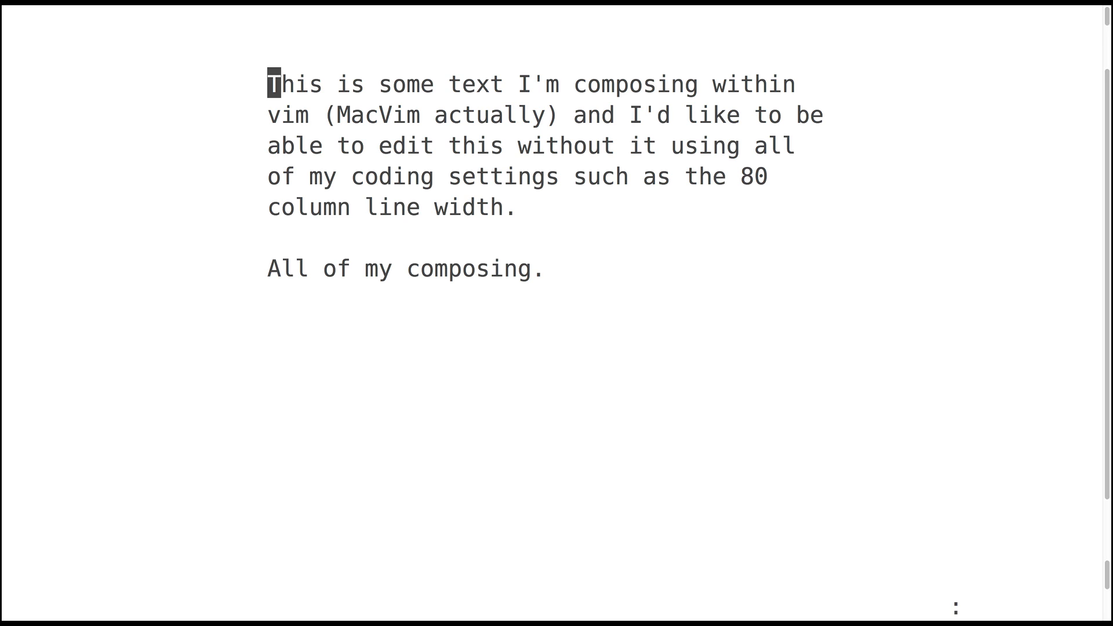
pyautogui.write(':Goyo!')
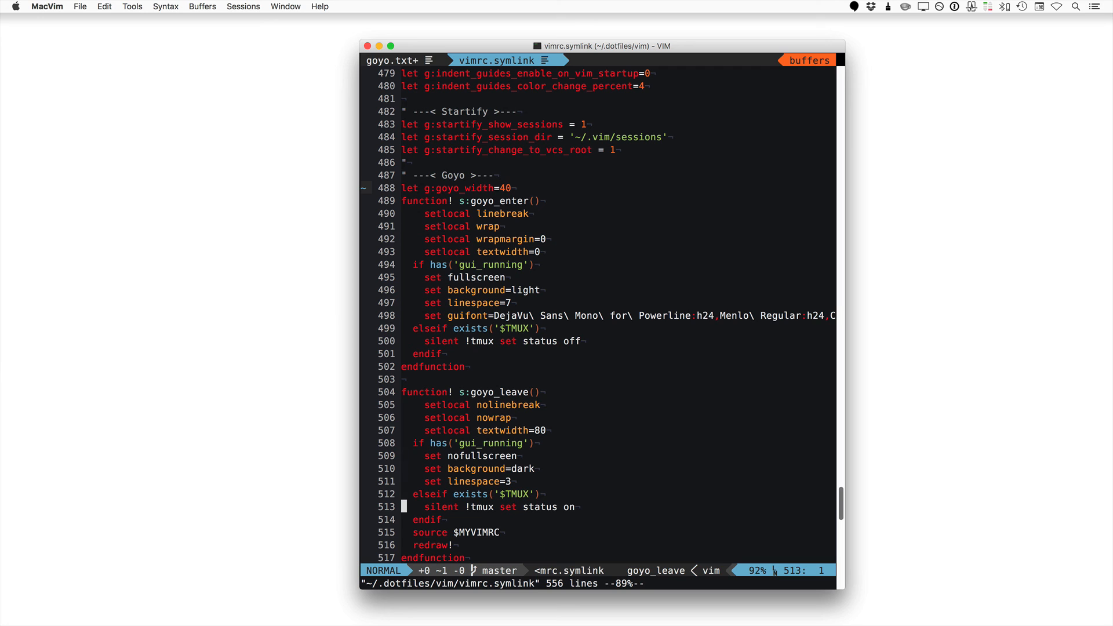
pyautogui.scroll(-3)
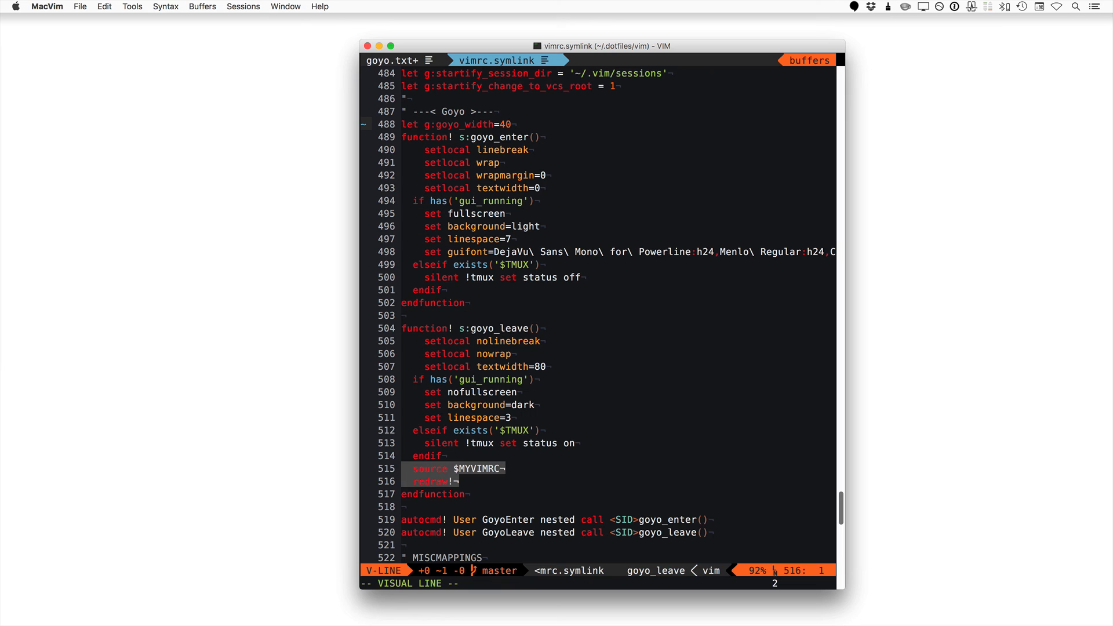
pyautogui.press('Escape')
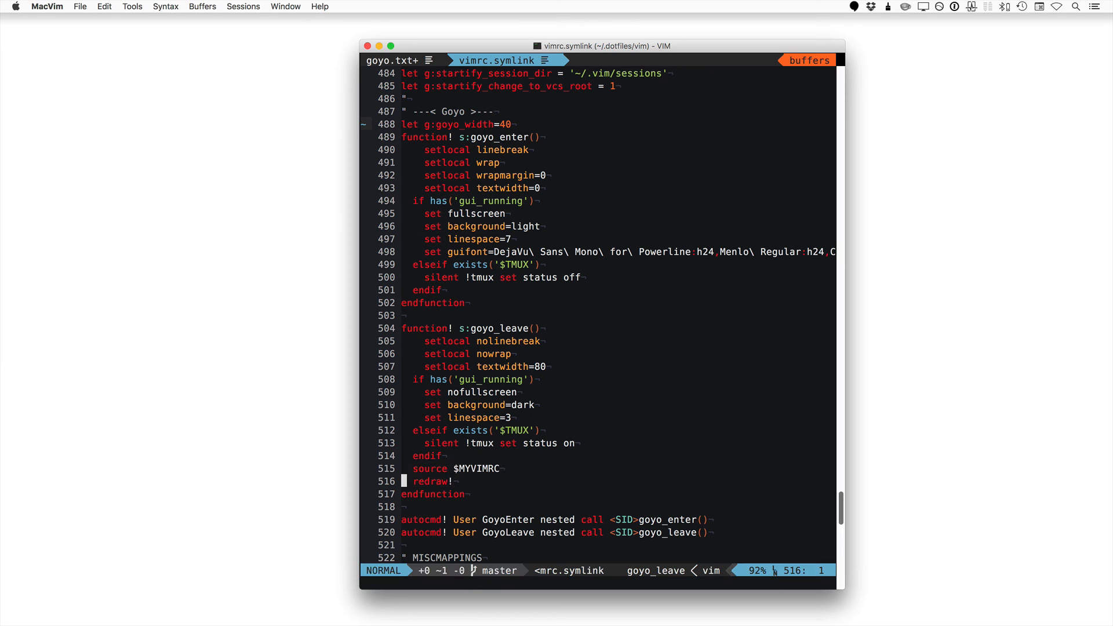
pyautogui.press('V')
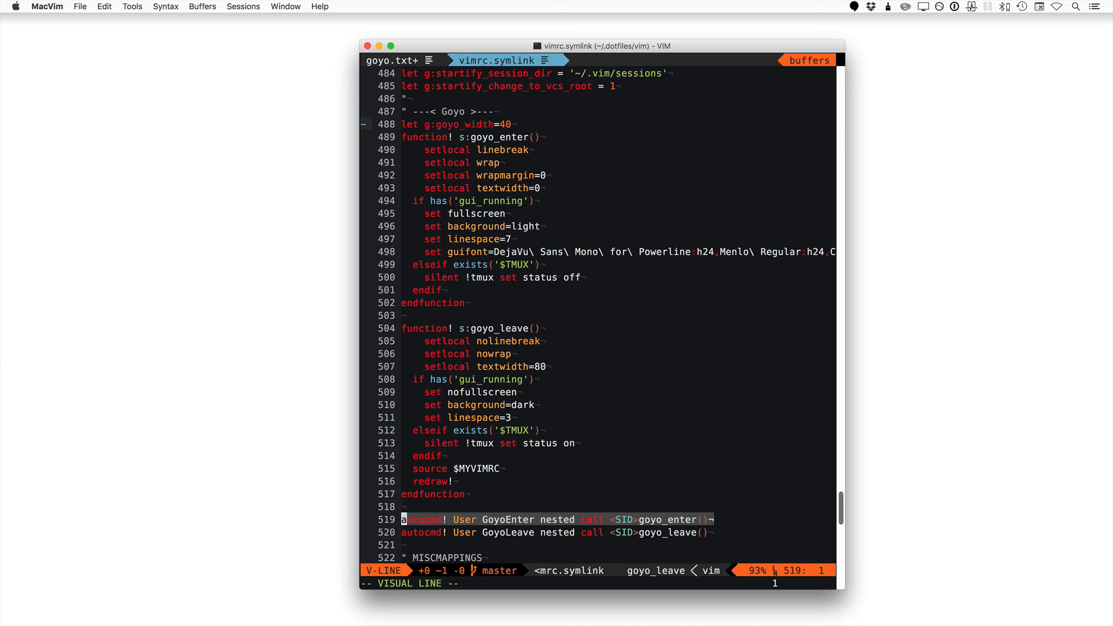
pyautogui.press('Escape')
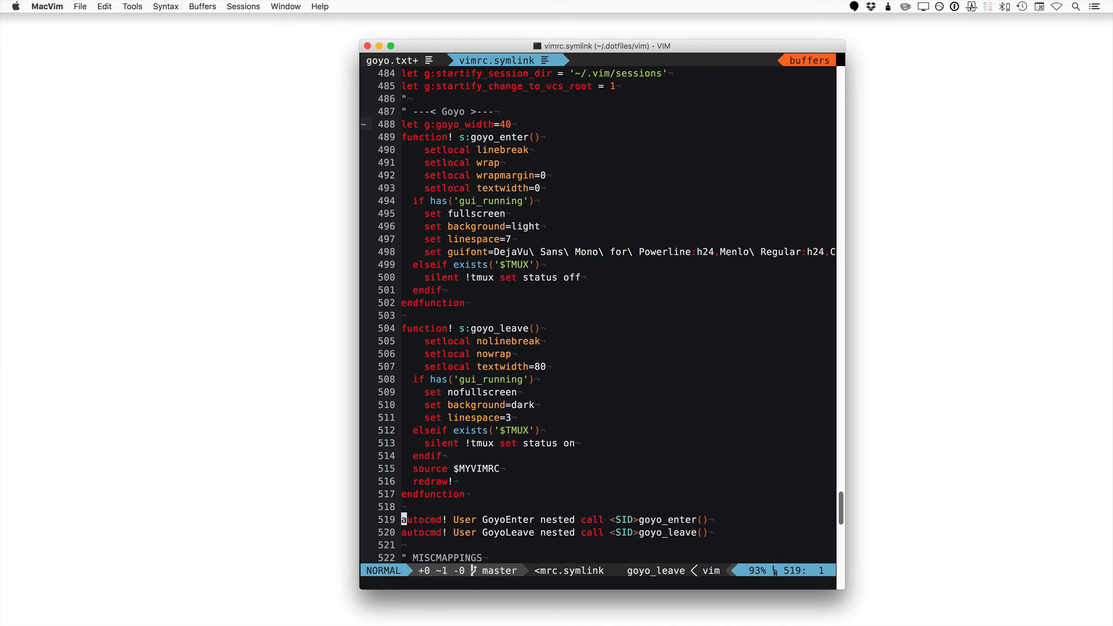